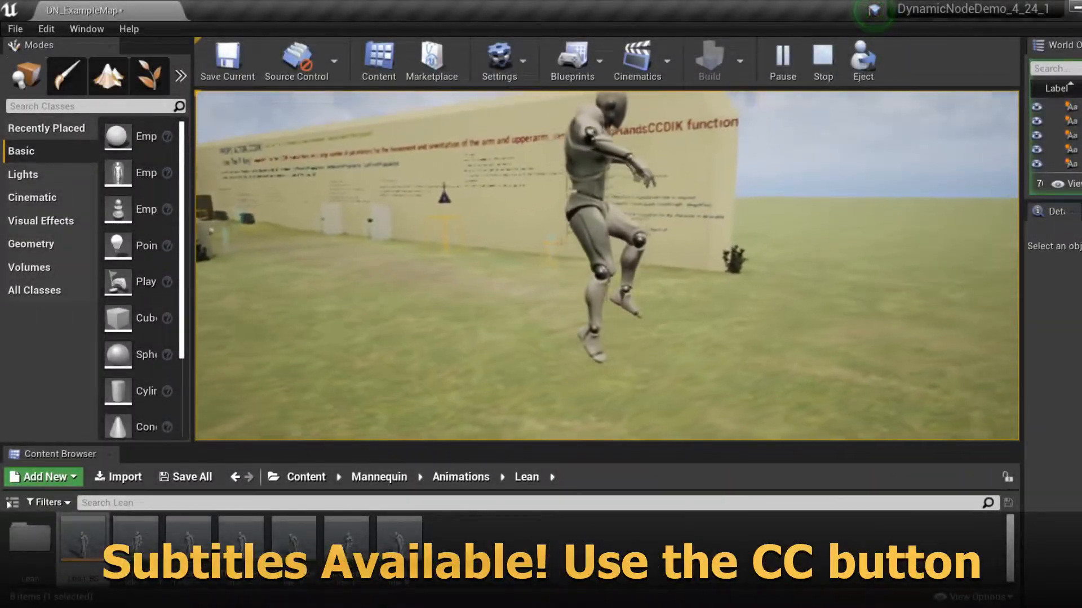
Step: Delete the MaxSpeedCurve track from the ThirdPersonIdle animation in the Lean folder
click(821, 60)
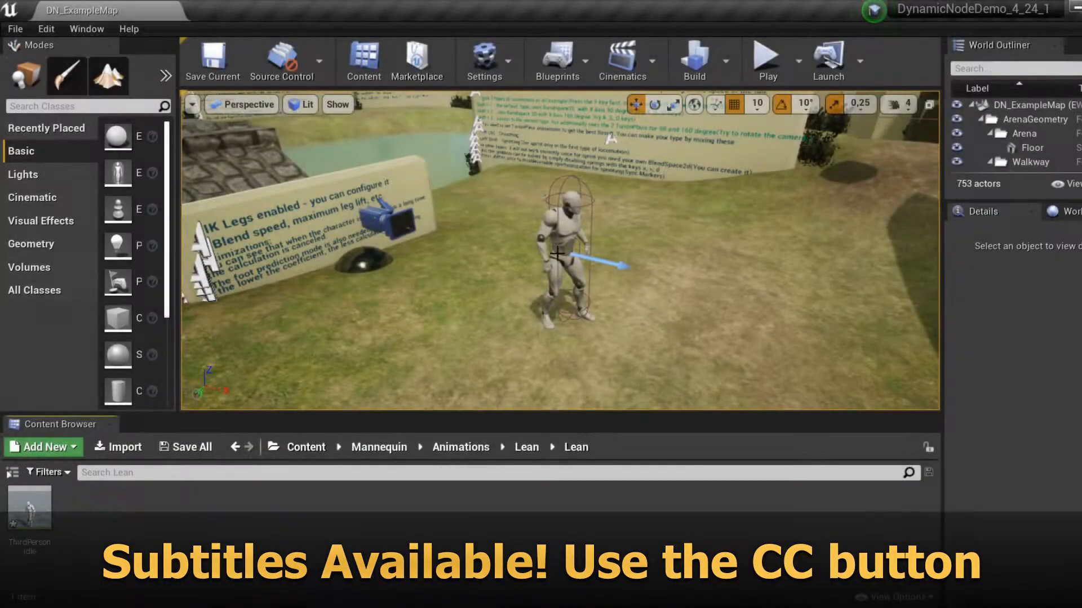
double_click(29, 510)
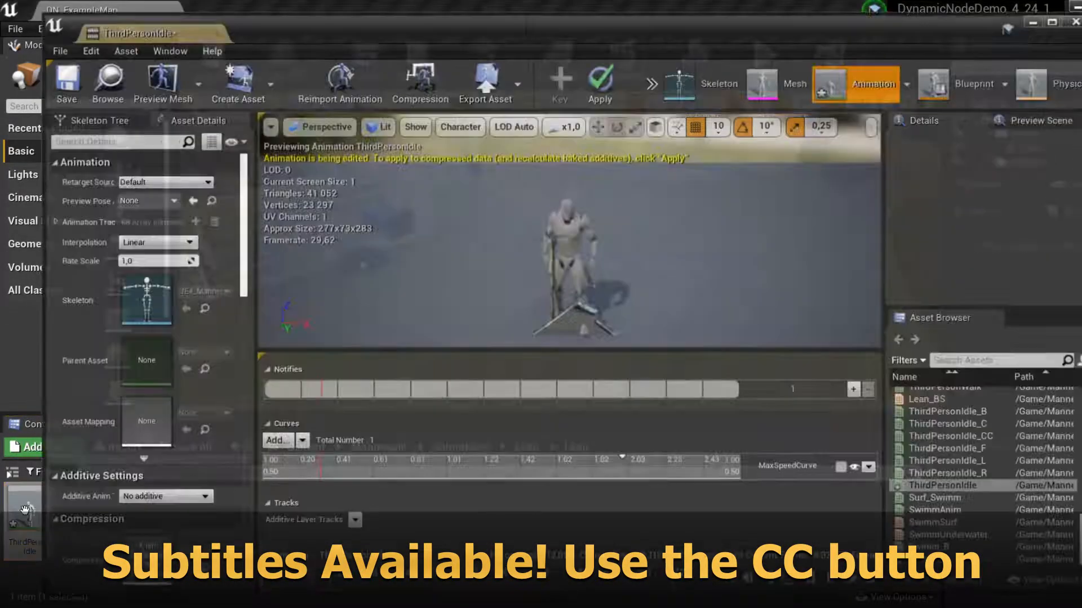
click(869, 467)
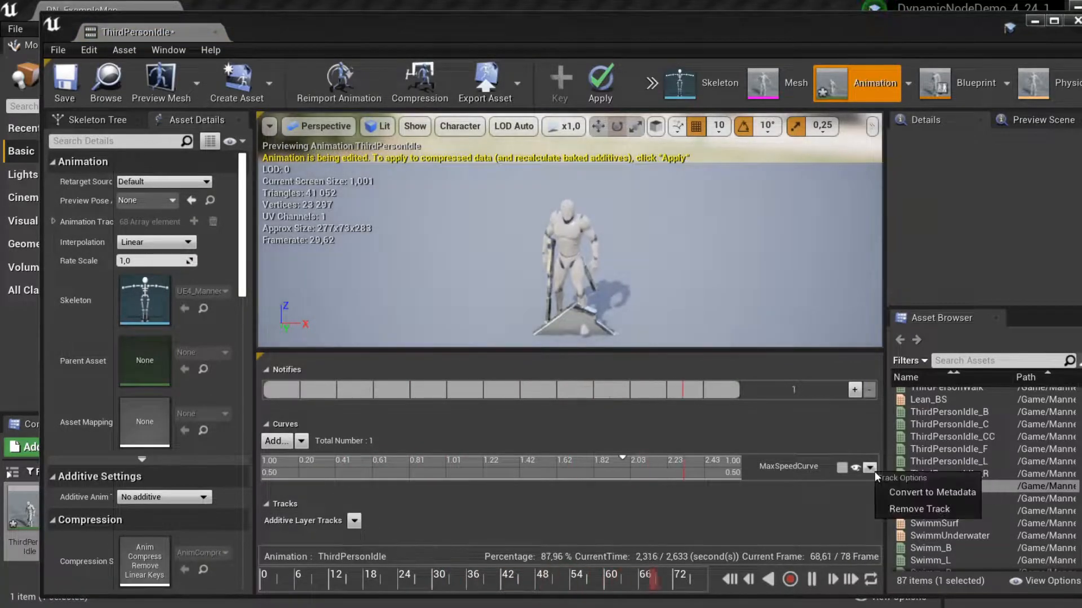
click(918, 508)
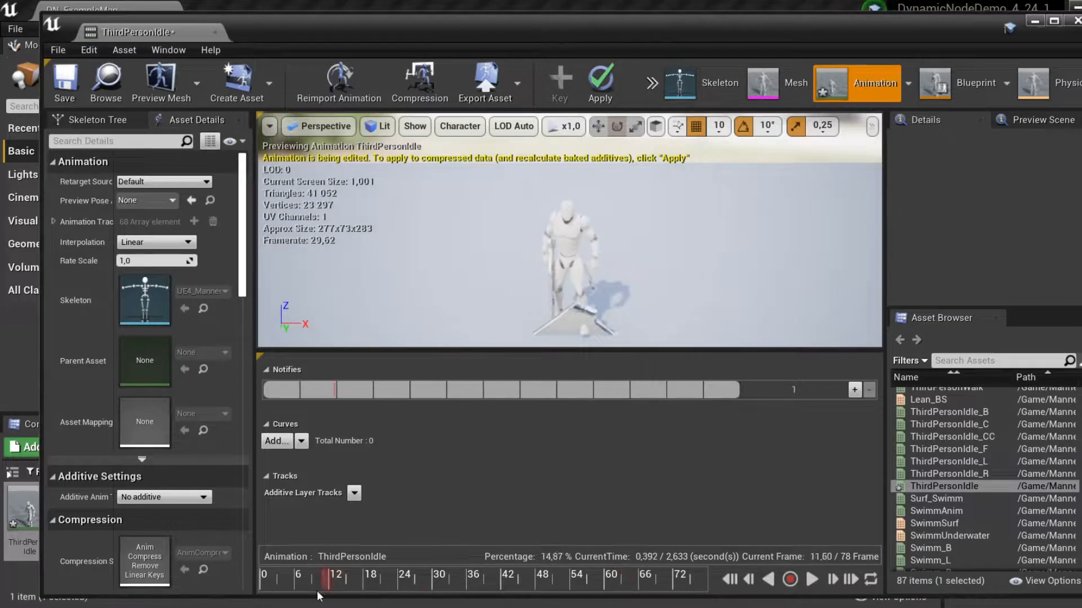
Step: Remove frames 2 to 79 so ThirdPersonIdle is a single-frame pose, and pause the preview
right_click(263, 579)
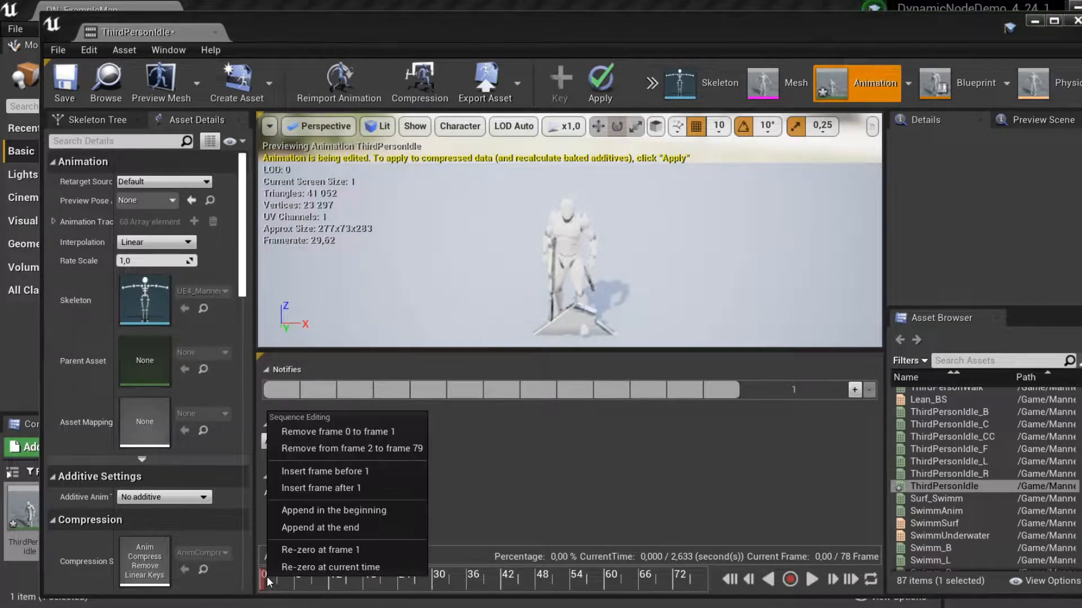
mouse_move(348, 449)
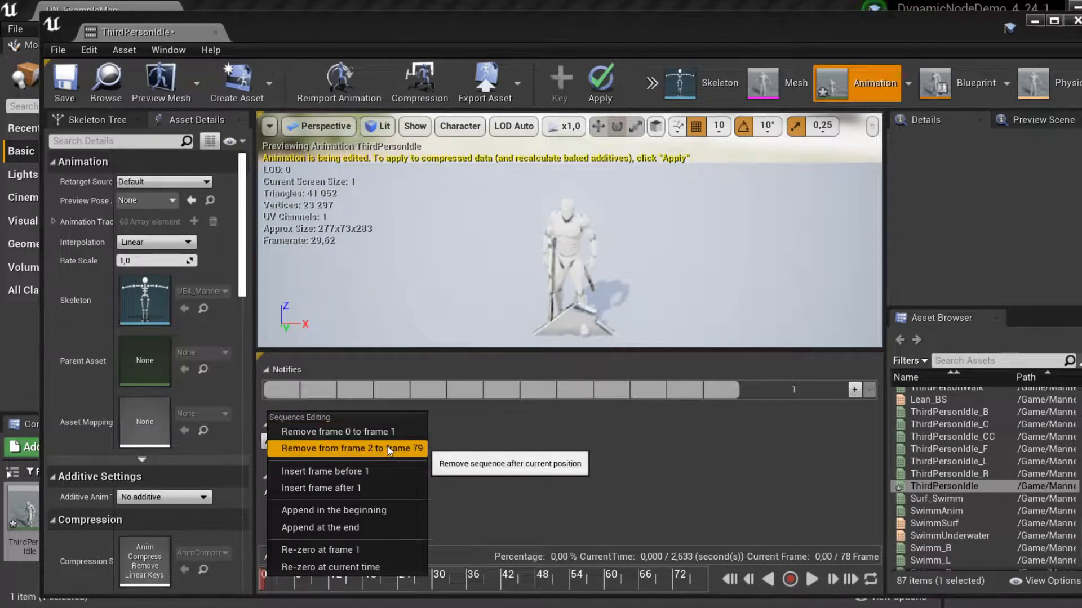
click(349, 448)
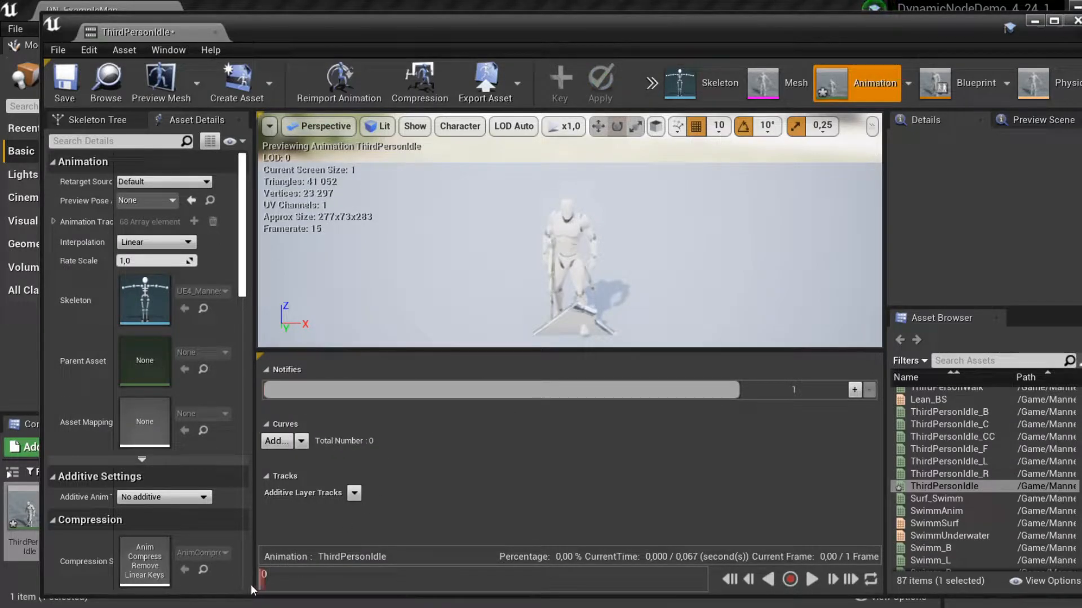
click(813, 580)
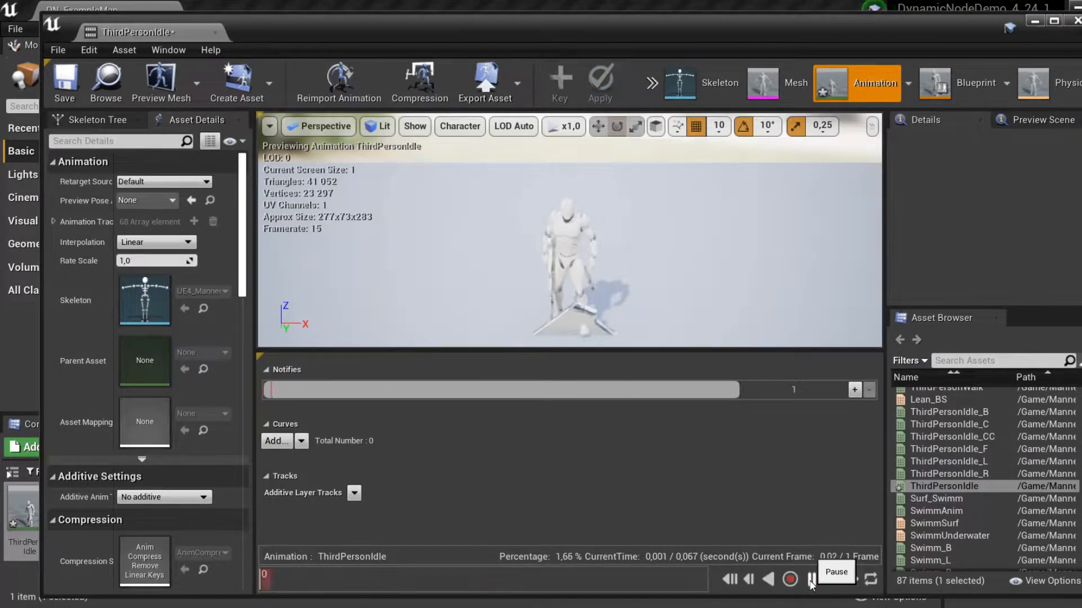
click(810, 579)
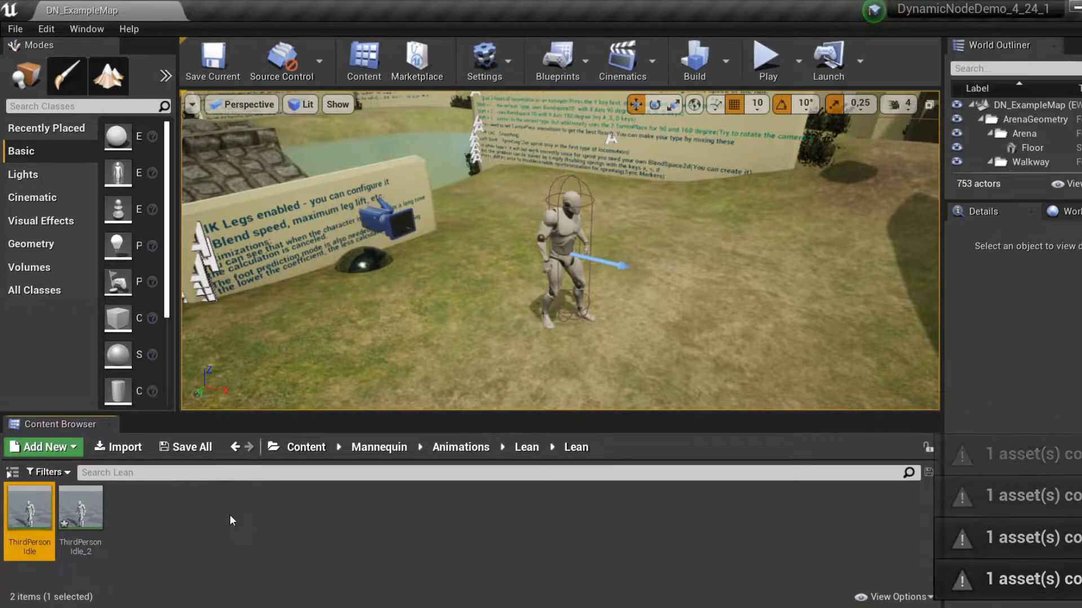
mouse_move(80, 507)
text(Le)
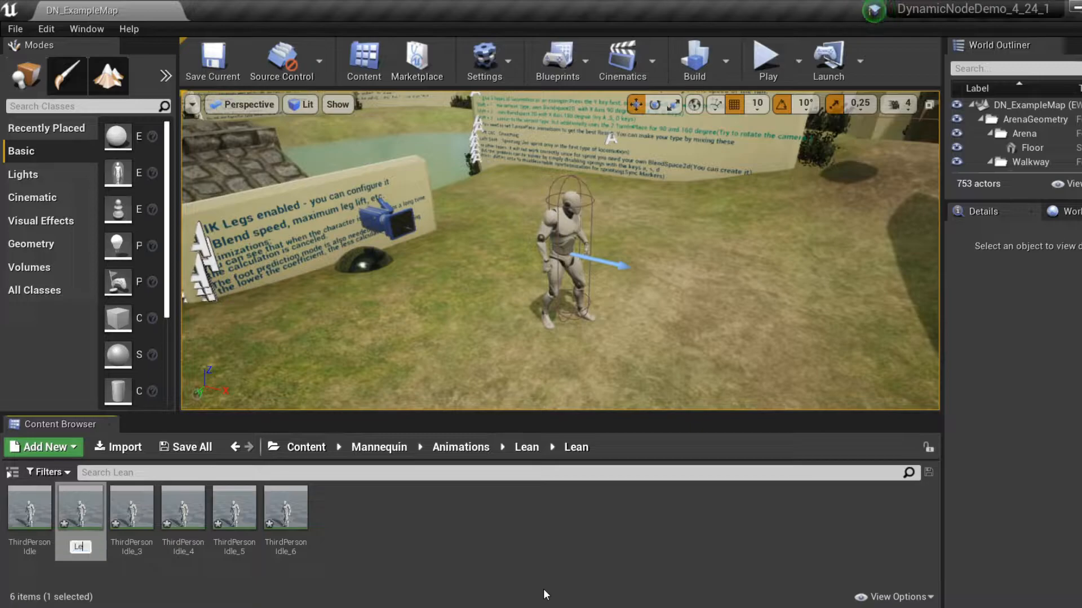
Step: Rename the next idle-pose copy to Lean_F
click(29, 508)
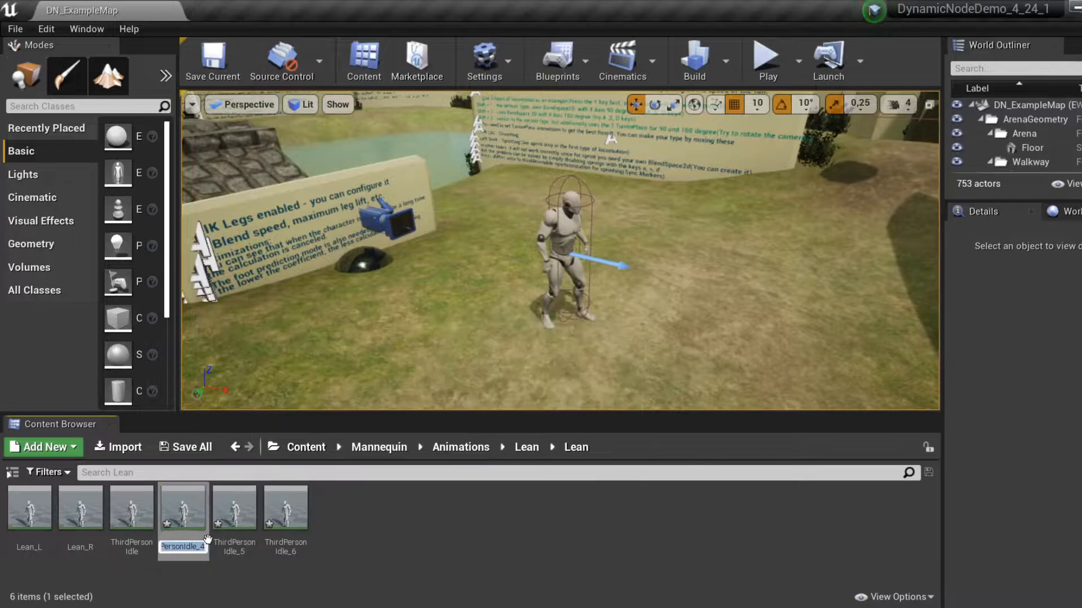
text(Lean_F)
click(235, 546)
text(Lean_B)
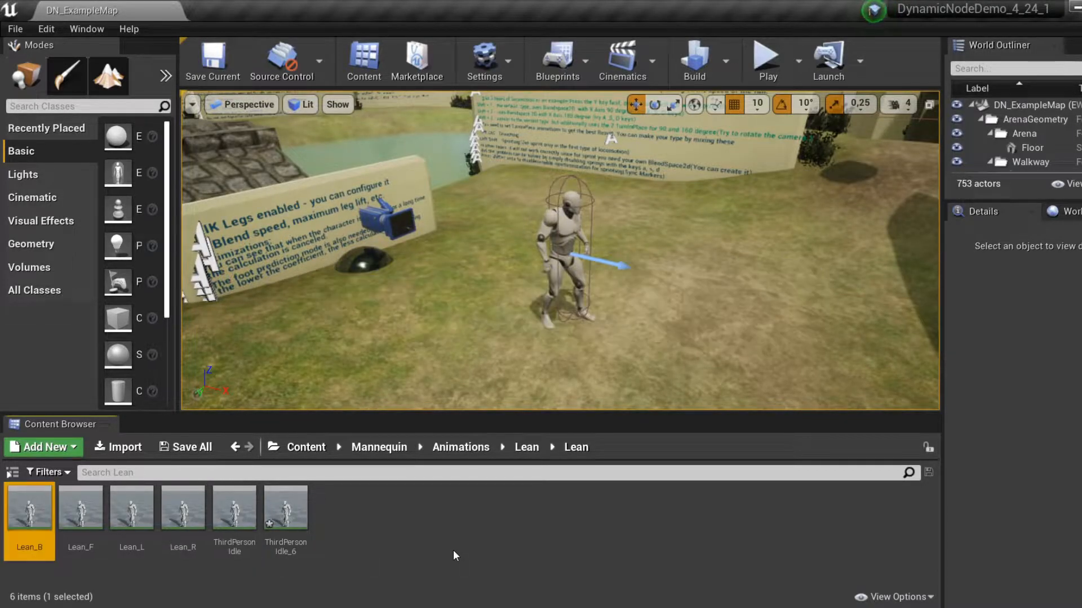
mouse_move(285, 514)
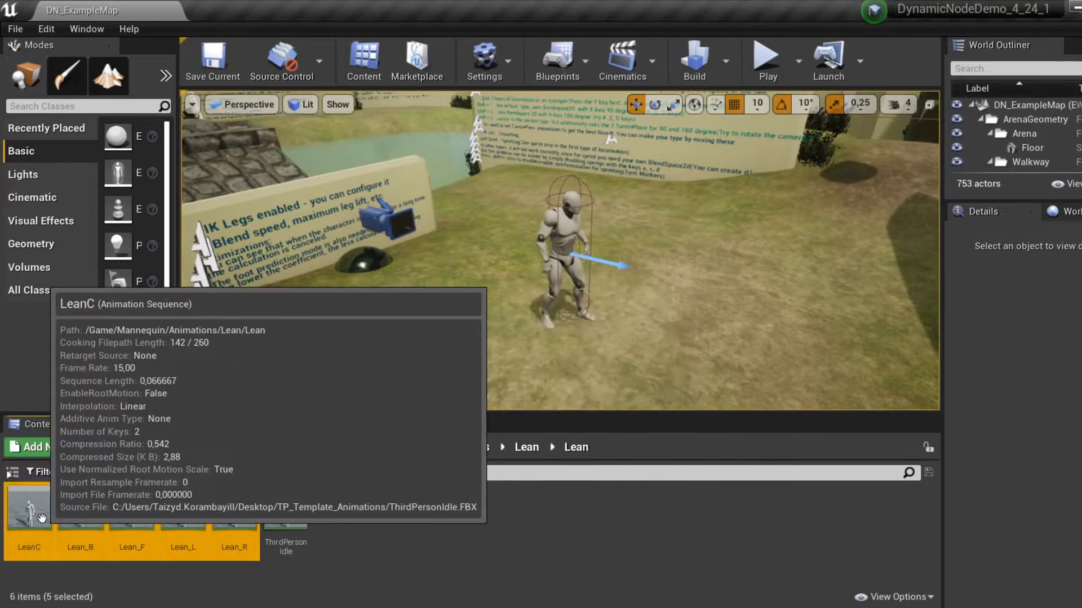
mouse_move(205, 518)
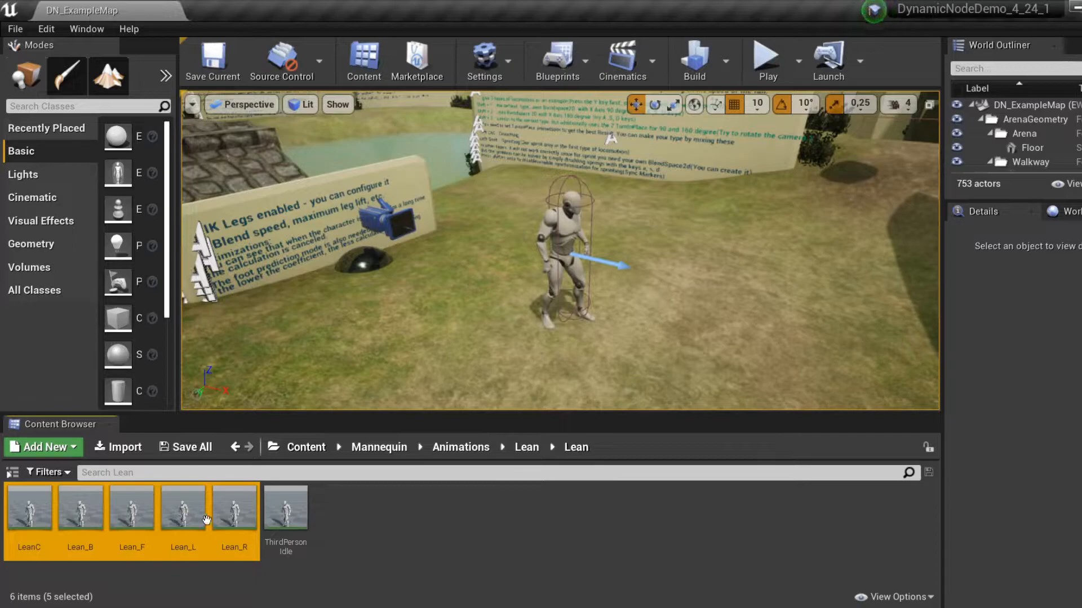
Step: Bulk-edit the five leans via Property Matrix to Local Space additive with a base pose type
right_click(182, 507)
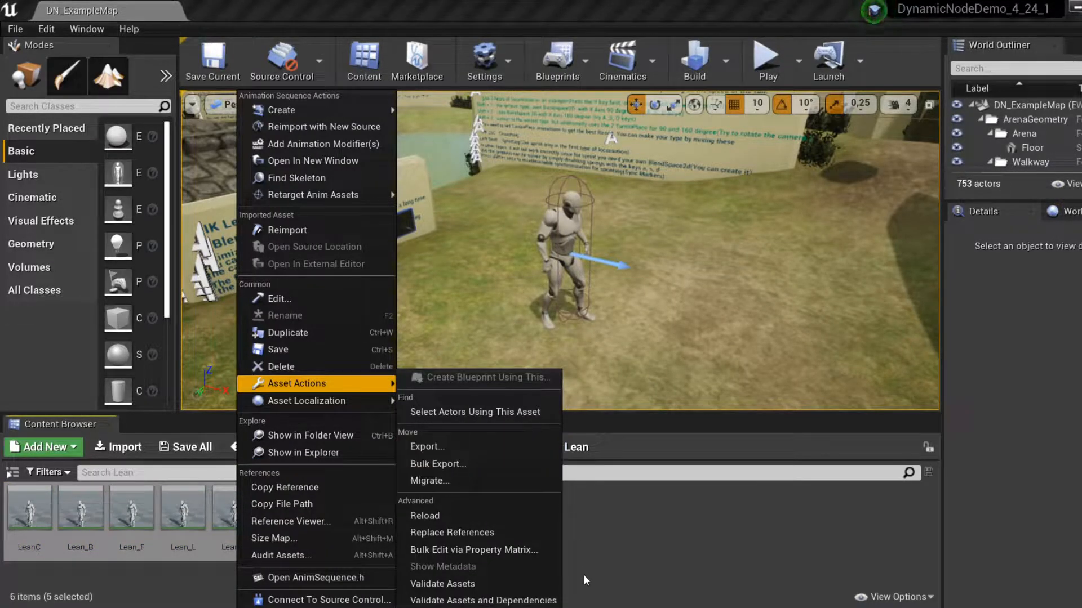
click(474, 550)
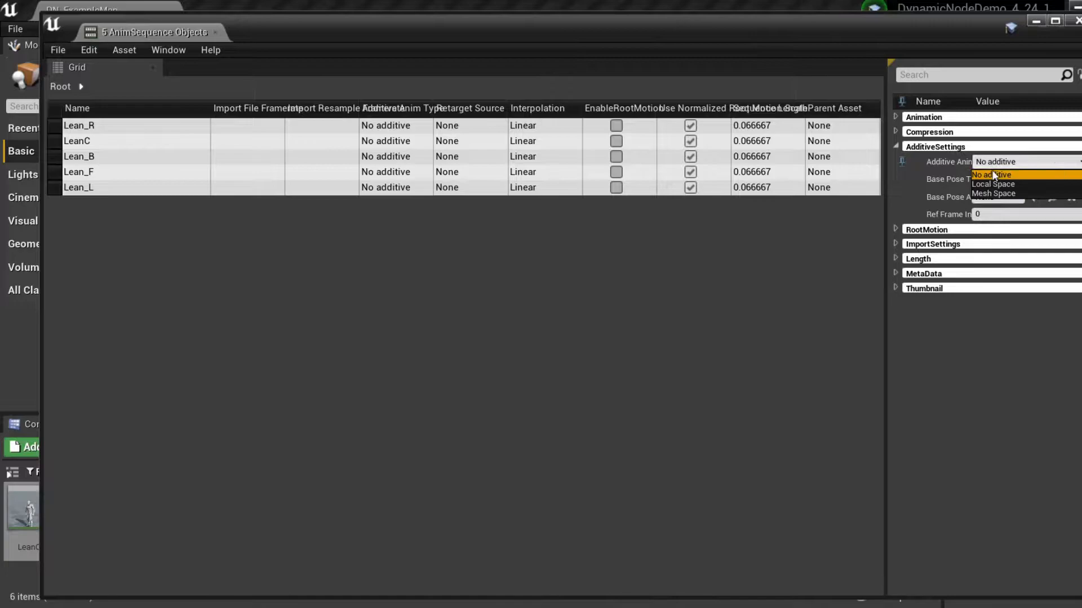
click(991, 184)
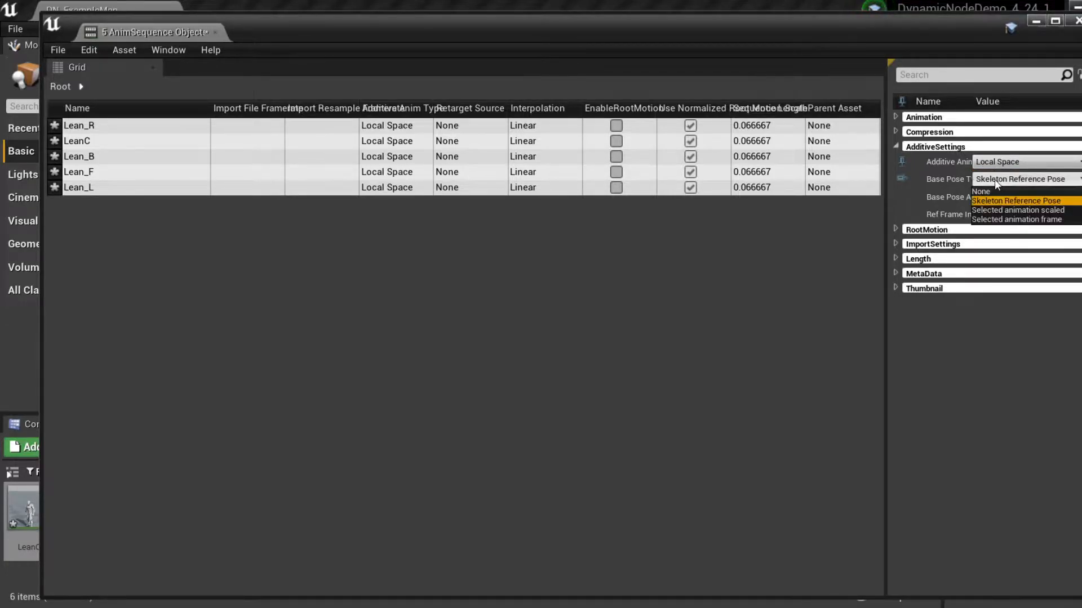
click(1011, 200)
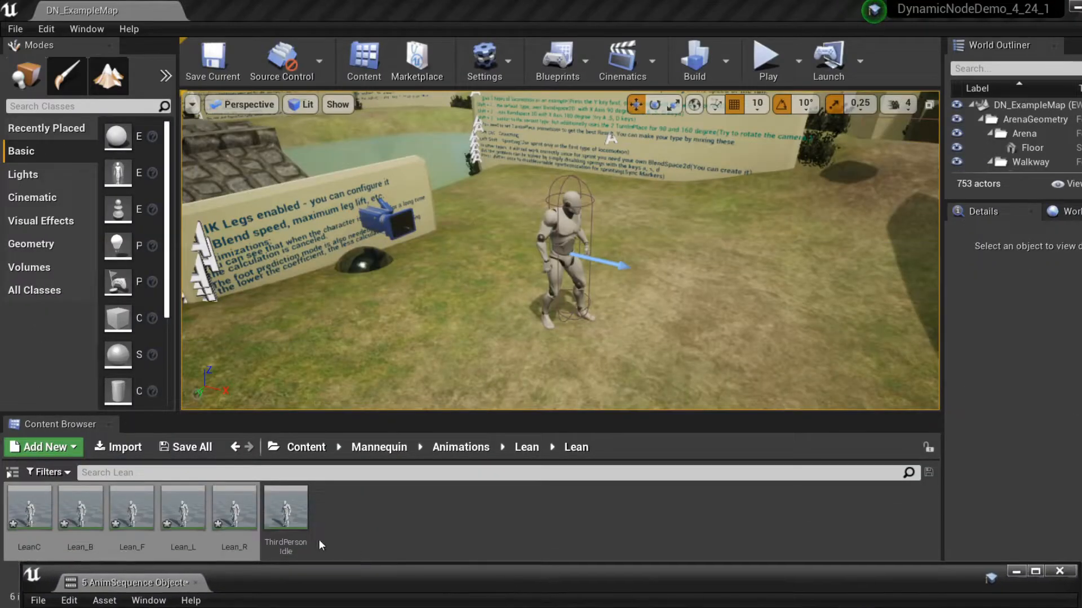
mouse_move(285, 518)
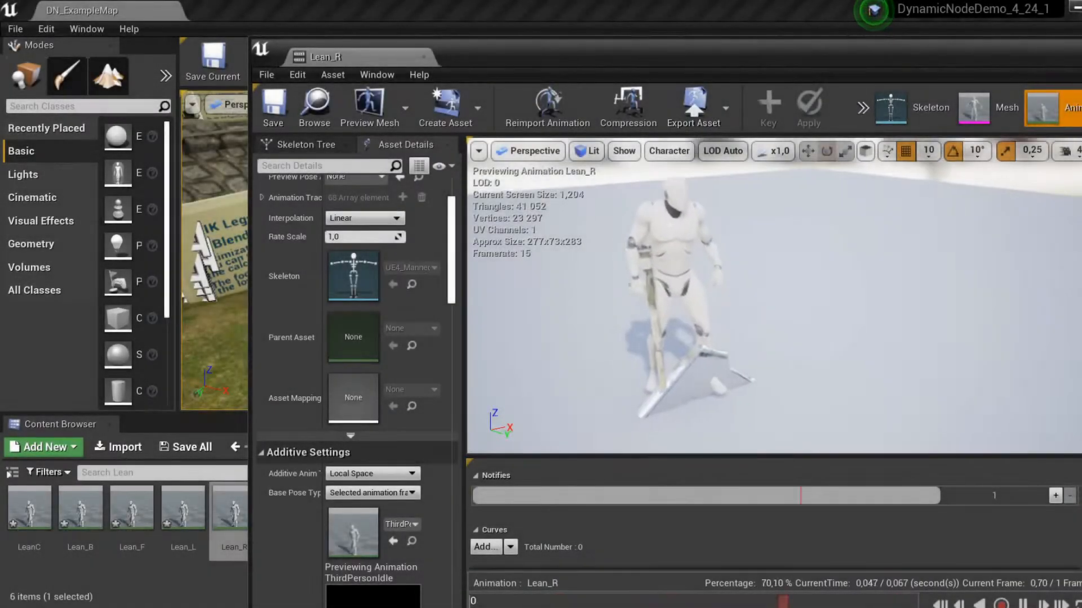
Step: Select the Pelvis bone in the Skeleton Tree and key its rotated side-lean pose into Lean_R
click(305, 145)
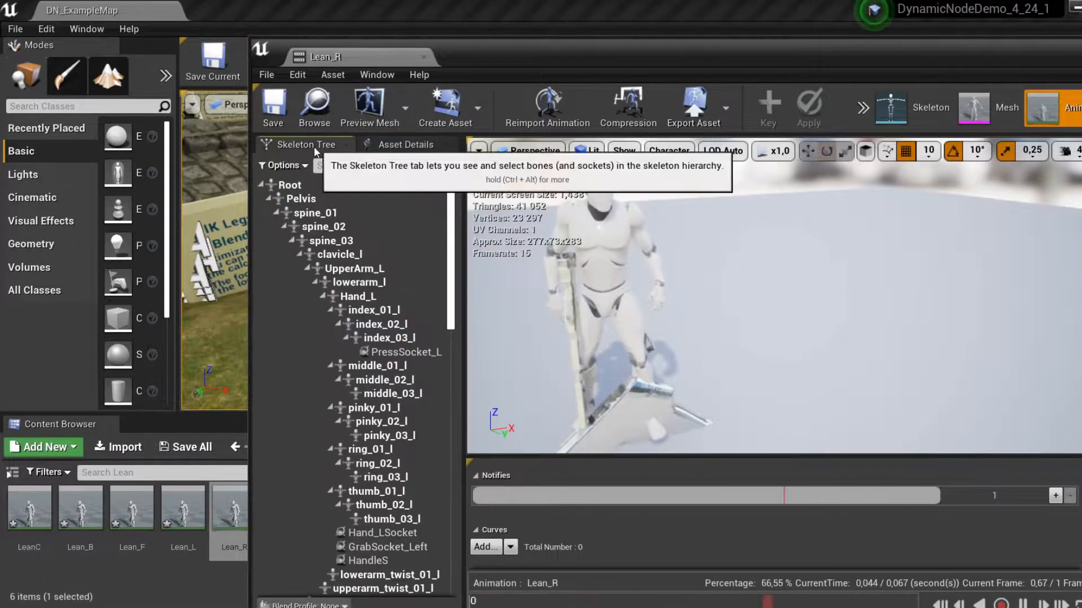
click(300, 198)
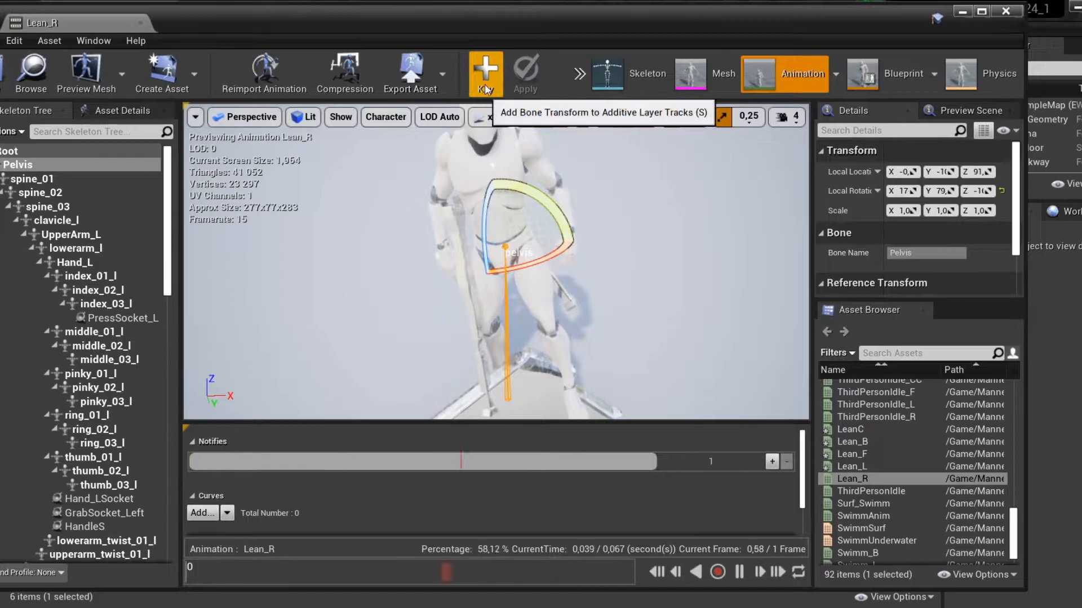
click(486, 74)
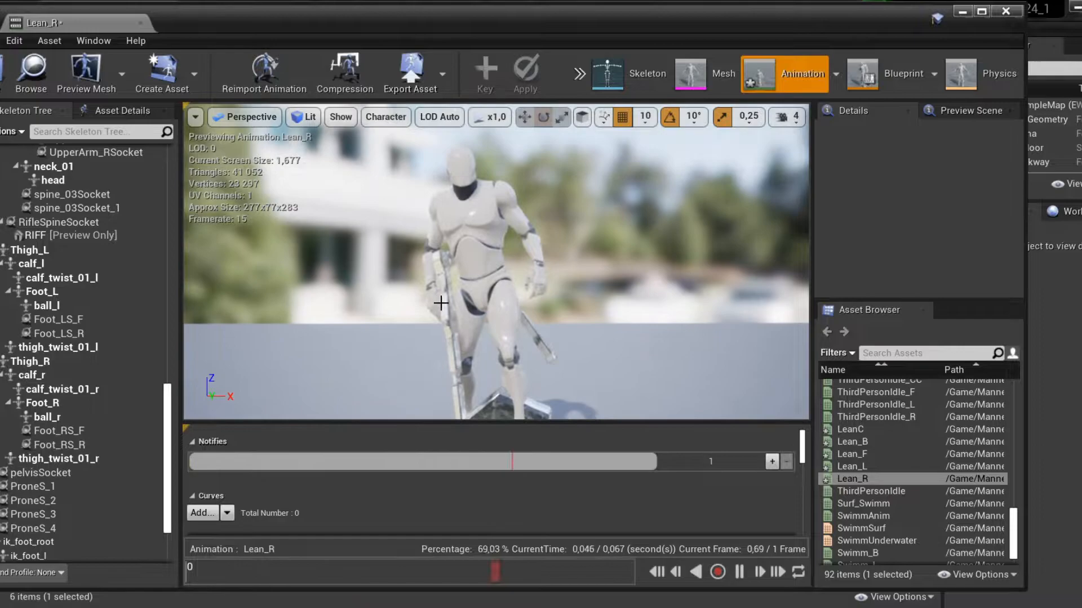
click(61, 277)
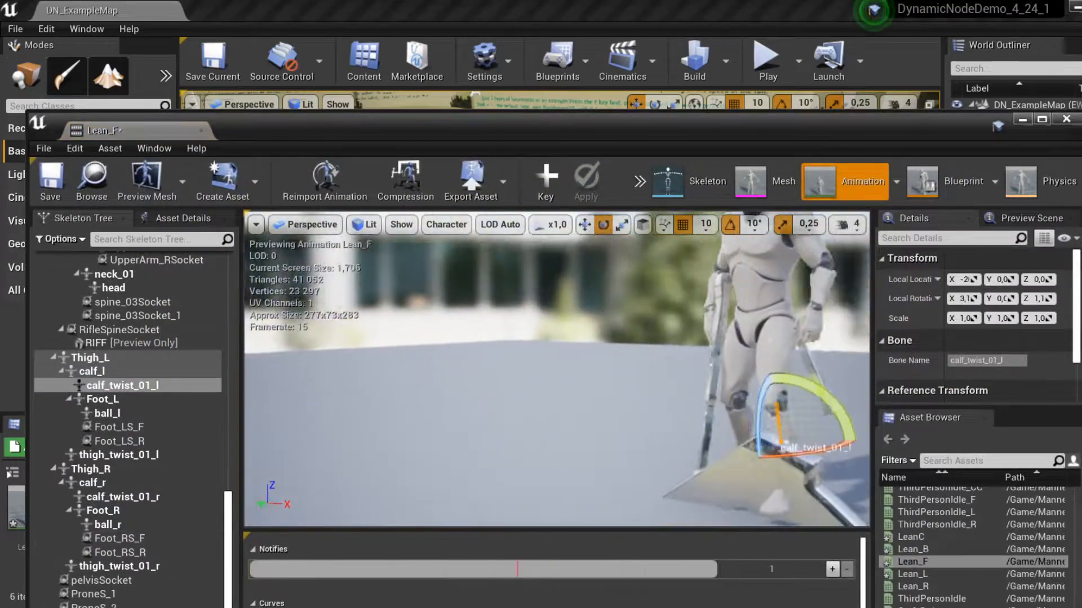
Step: Select the Pelvis bone in Lean_F and key its forward-tilted pose
scroll(down, 3)
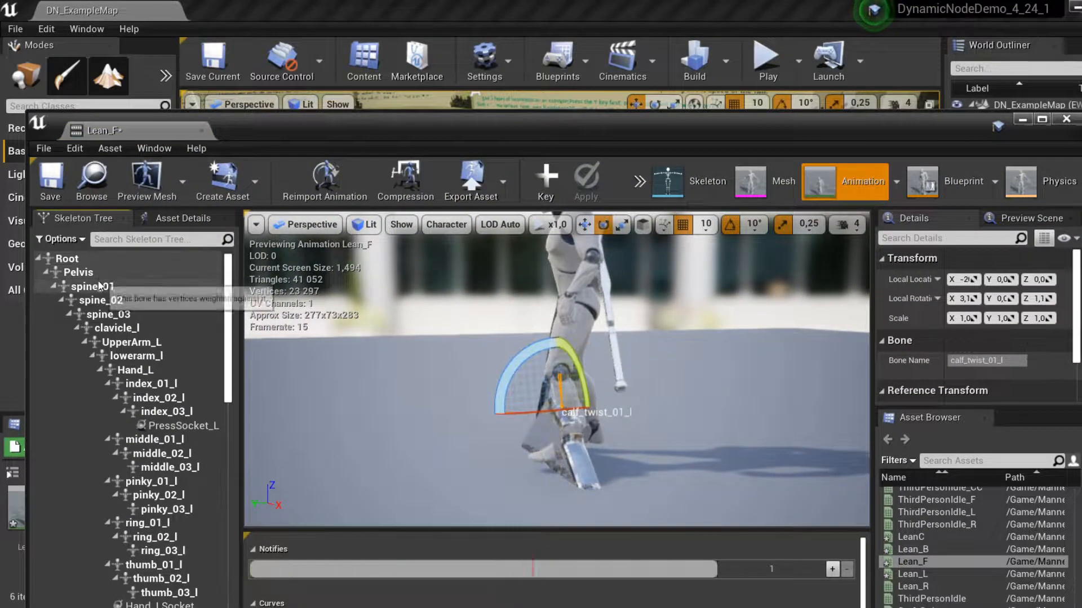
click(77, 272)
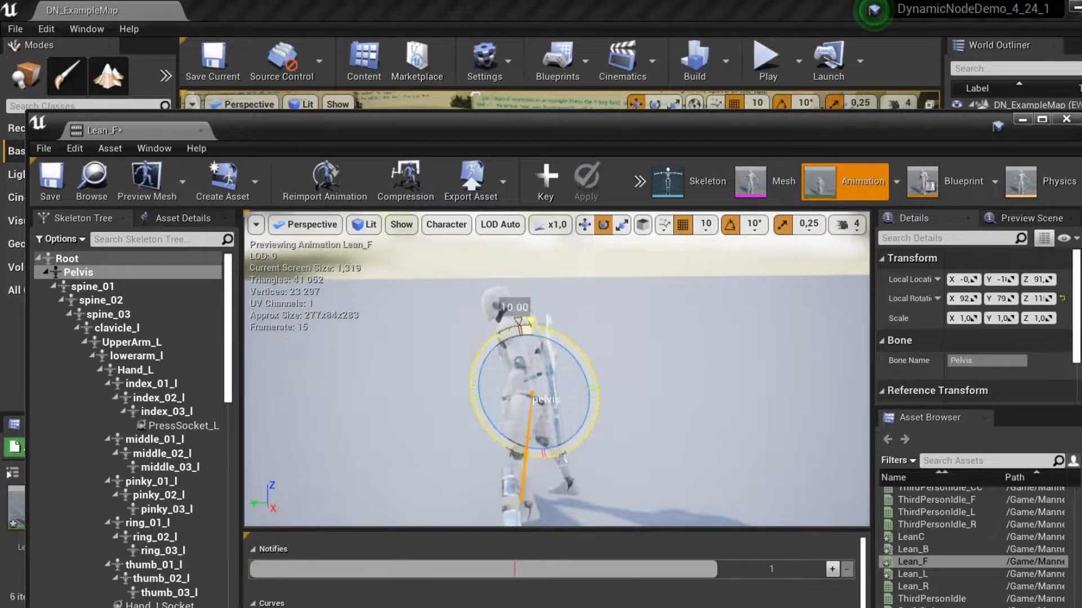
click(545, 176)
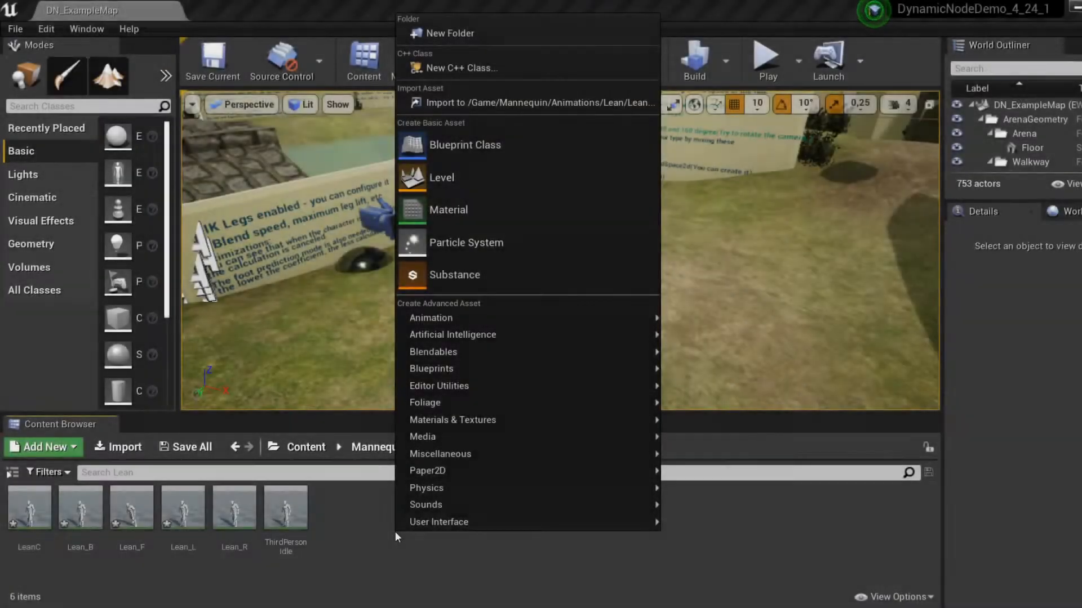
mouse_move(431, 318)
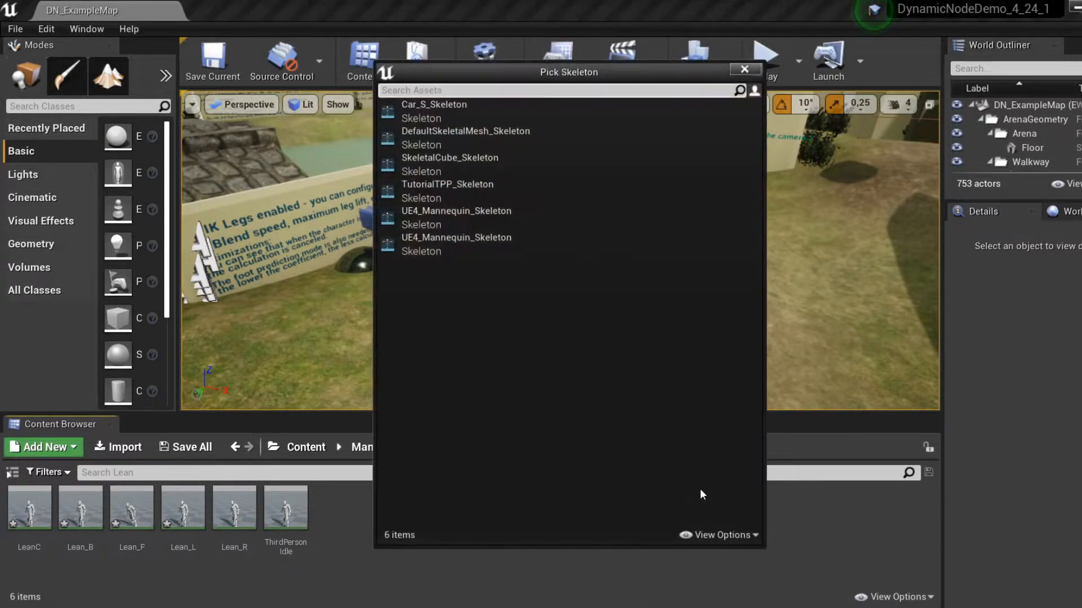
mouse_move(480, 217)
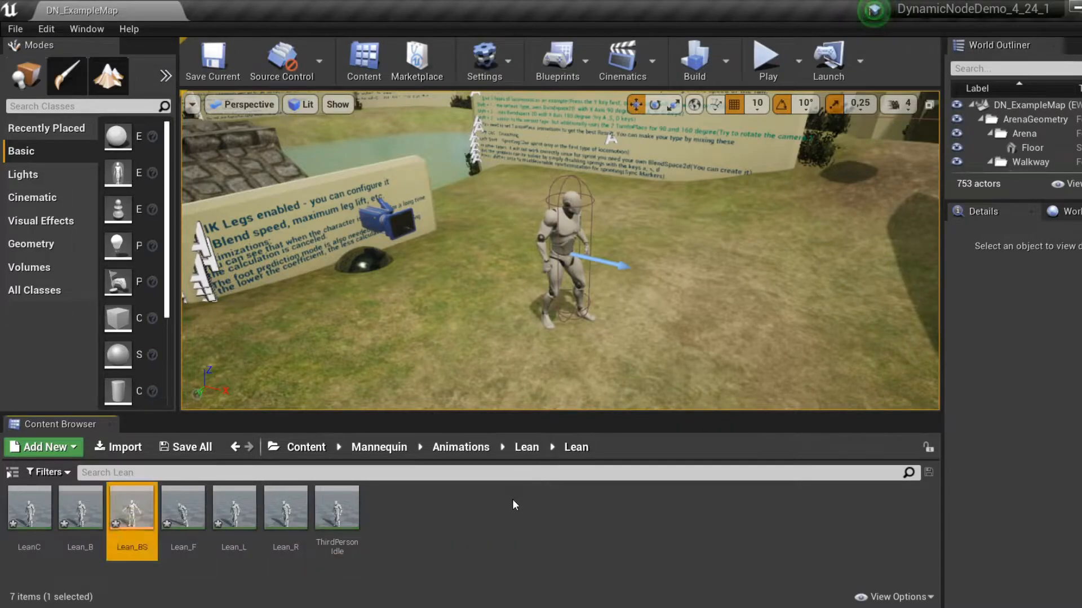
Step: Open the new Lean_BS blend space from the Lean folder
double_click(131, 508)
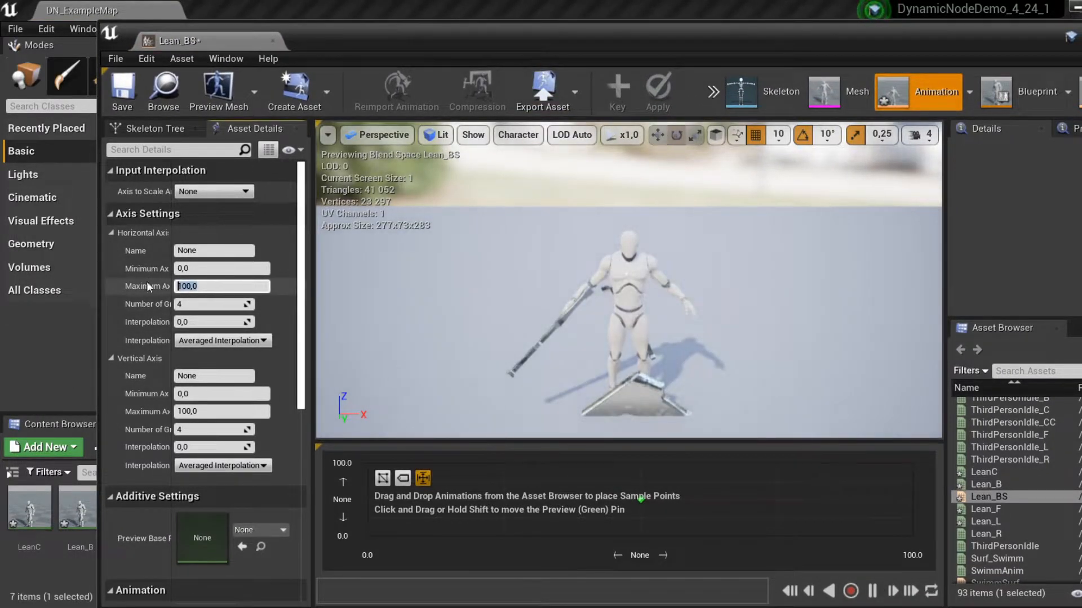
Step: Set the vertical axis minimum to -1 and place Lean_L, Lean_F and Lean_B on the sample grid
text(-1.0)
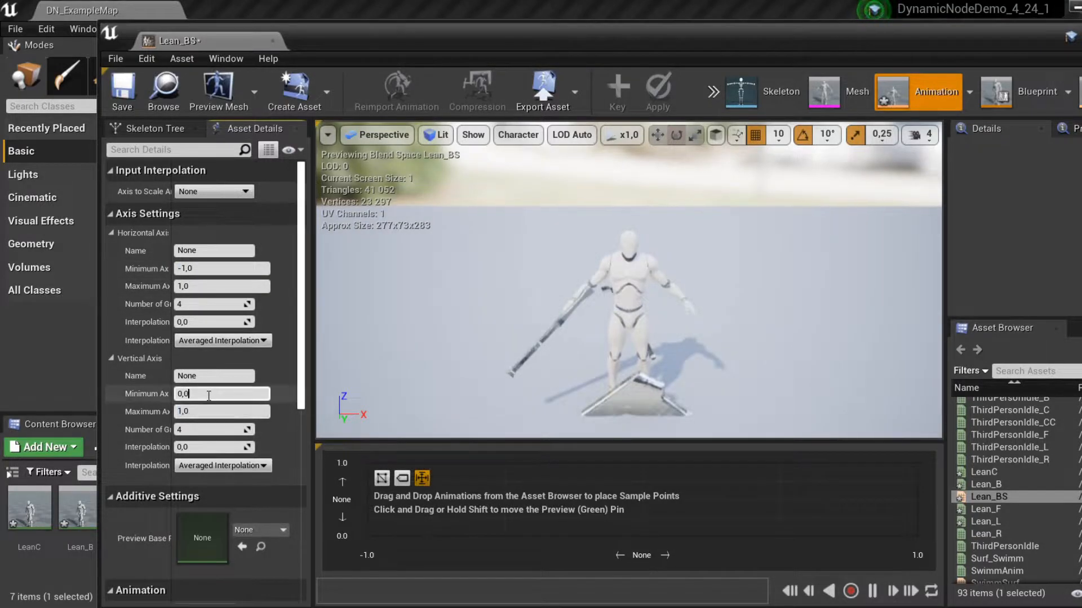
text(-1,0)
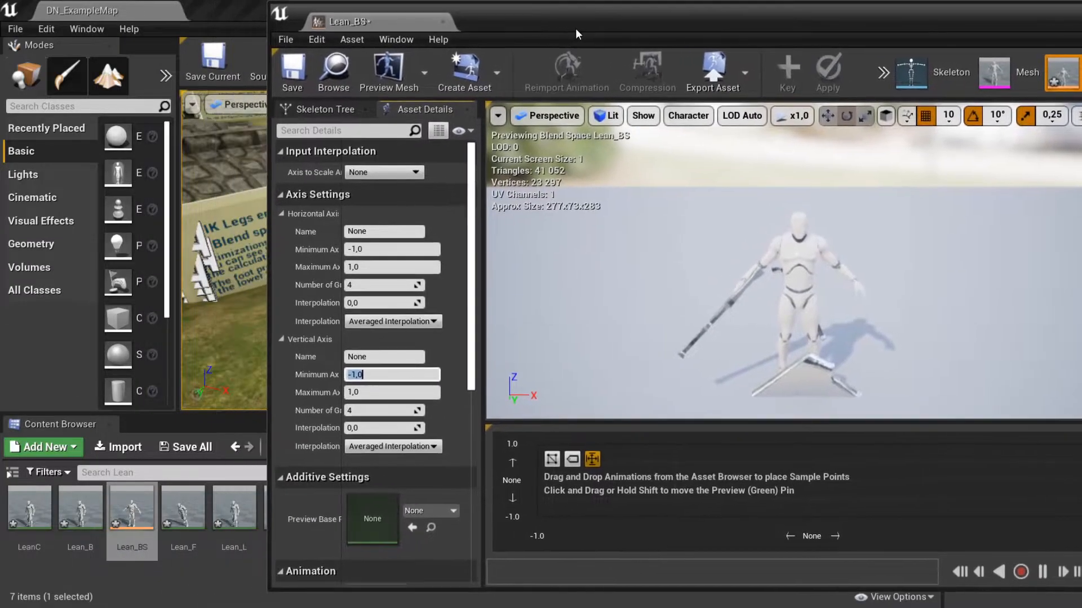
mouse_move(285, 507)
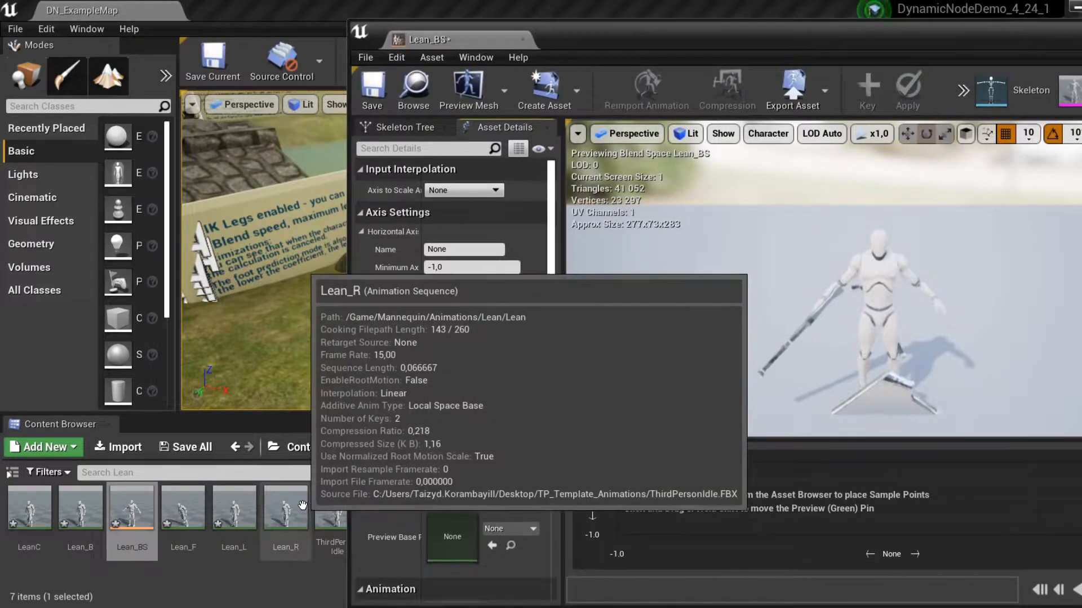
click(285, 507)
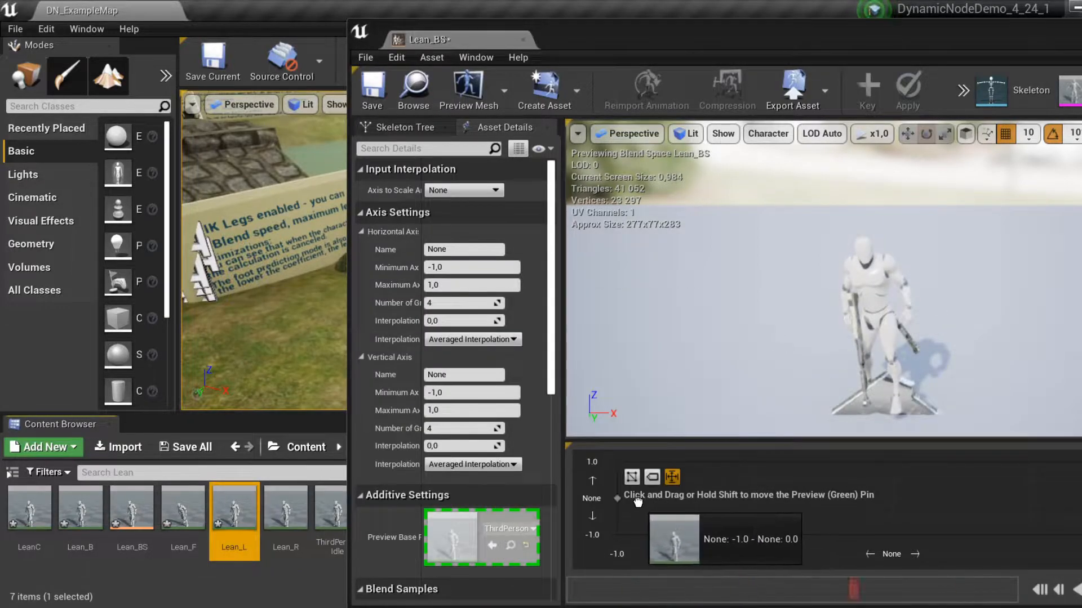
click(182, 508)
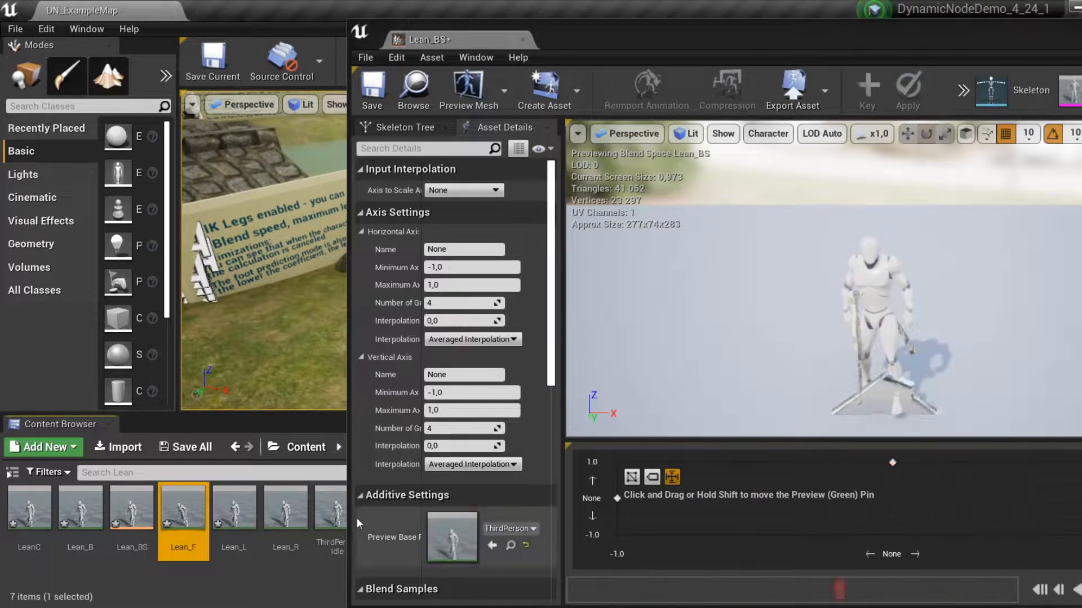
click(80, 508)
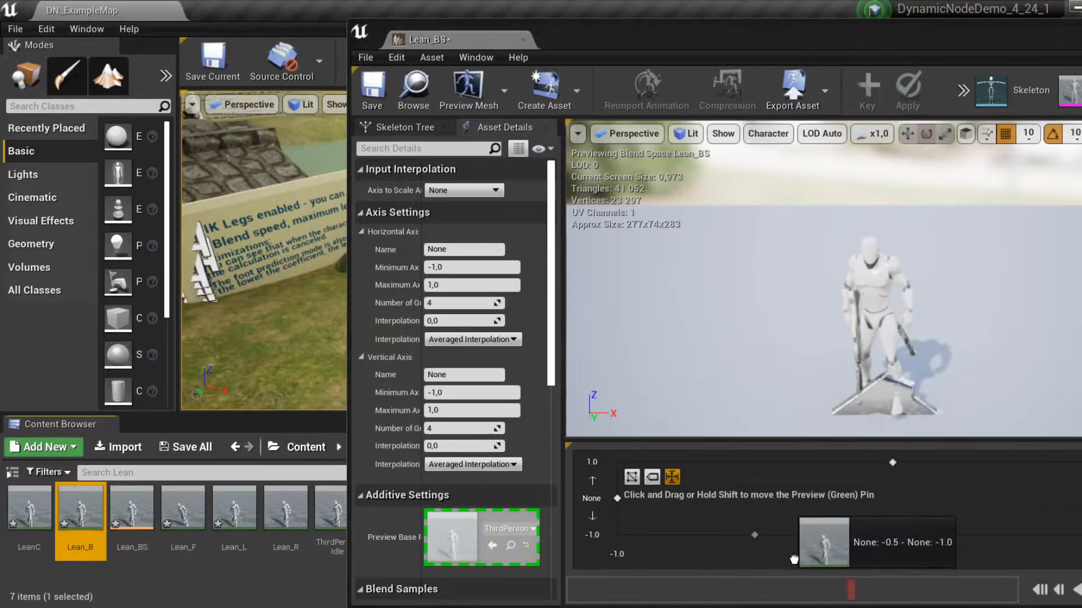
mouse_move(29, 511)
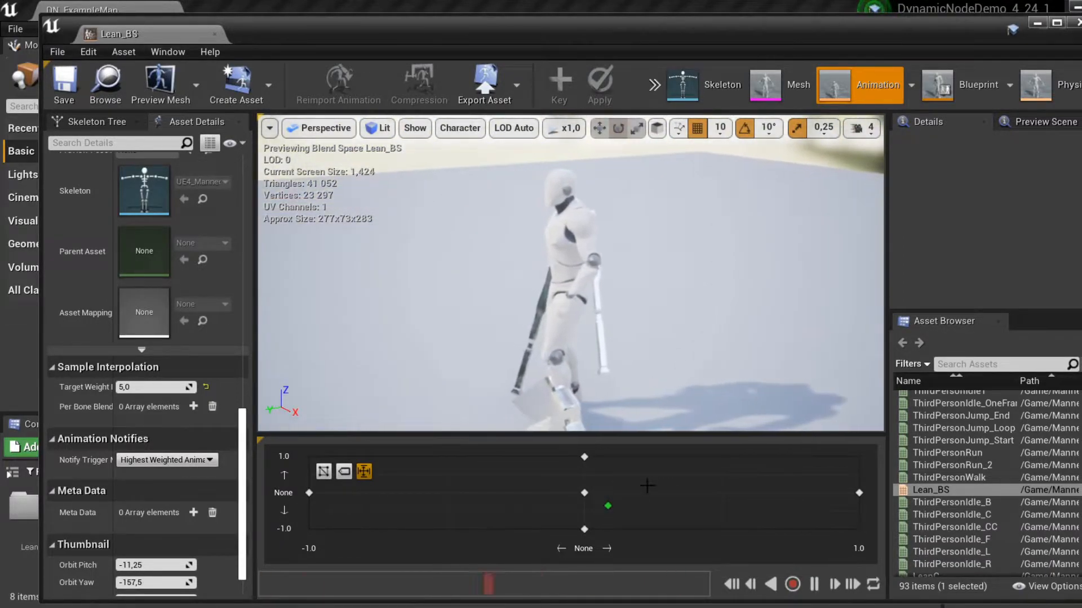
drag(608, 506, 792, 495)
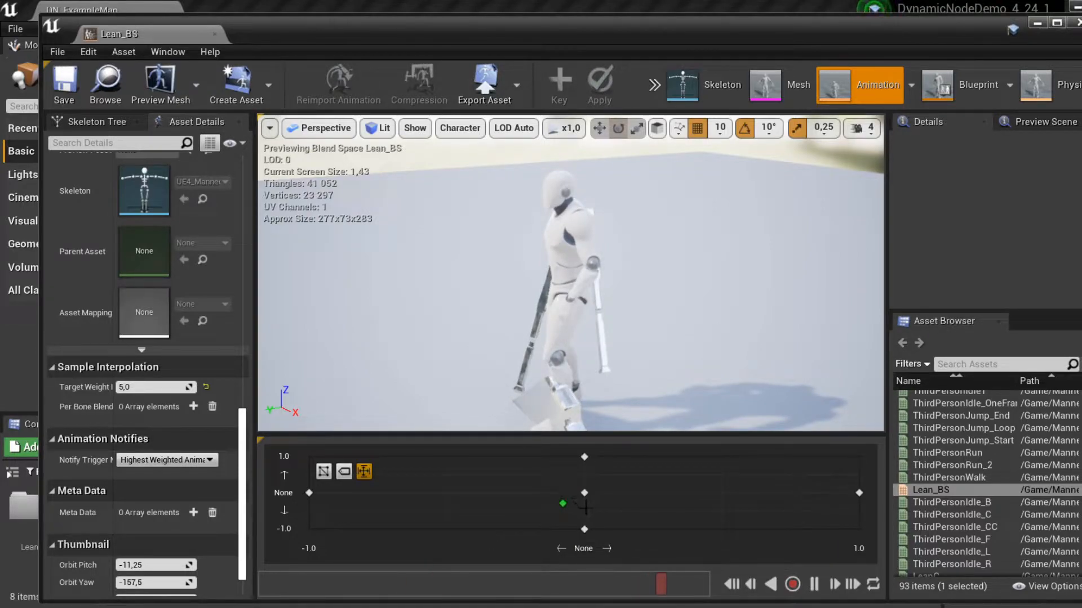
click(244, 10)
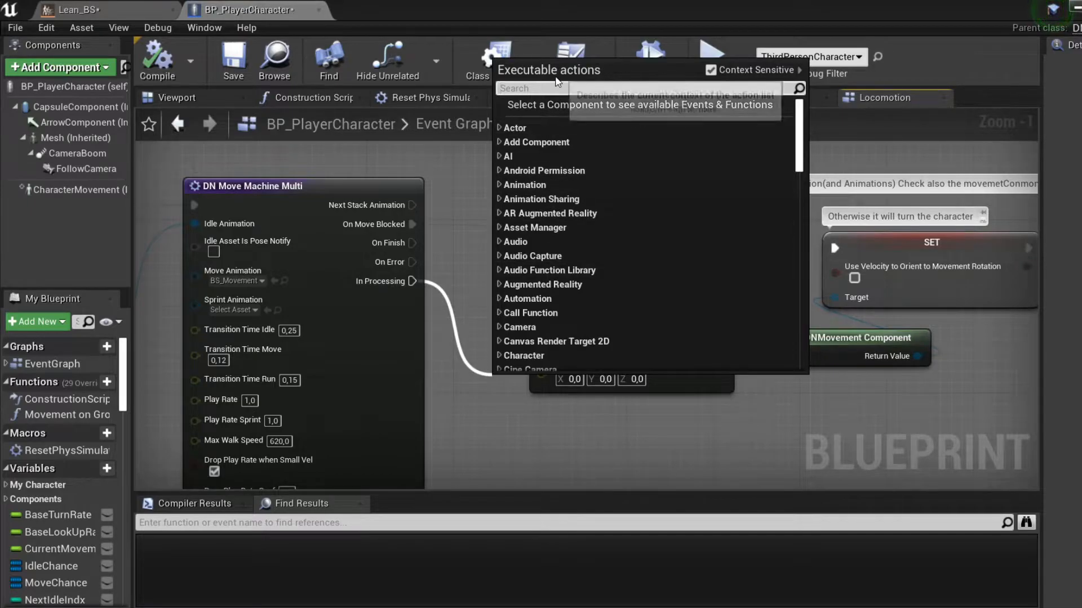
Step: Add DN_ApplyAdditiveAnimation_BS (searched 'apply') followed by a DN_CalculateLeanVector node
text(apply)
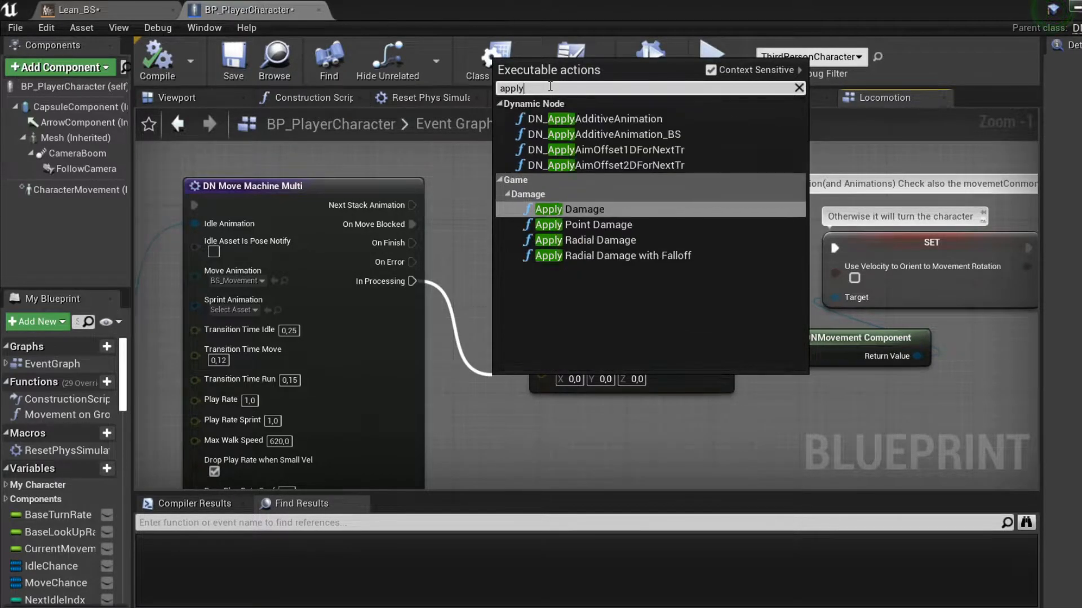
mouse_move(652, 134)
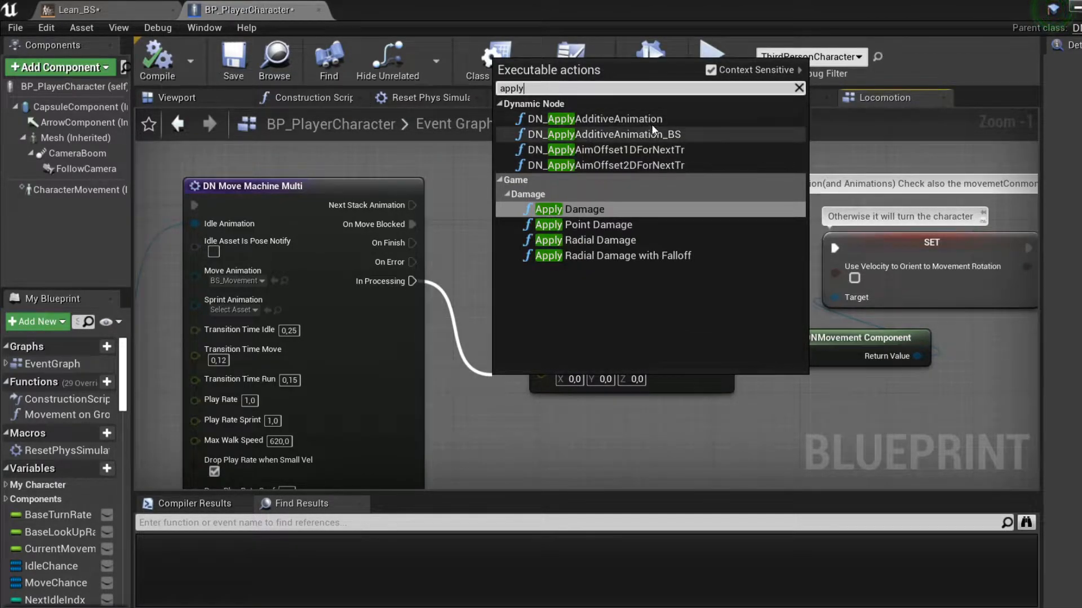
mouse_move(690, 143)
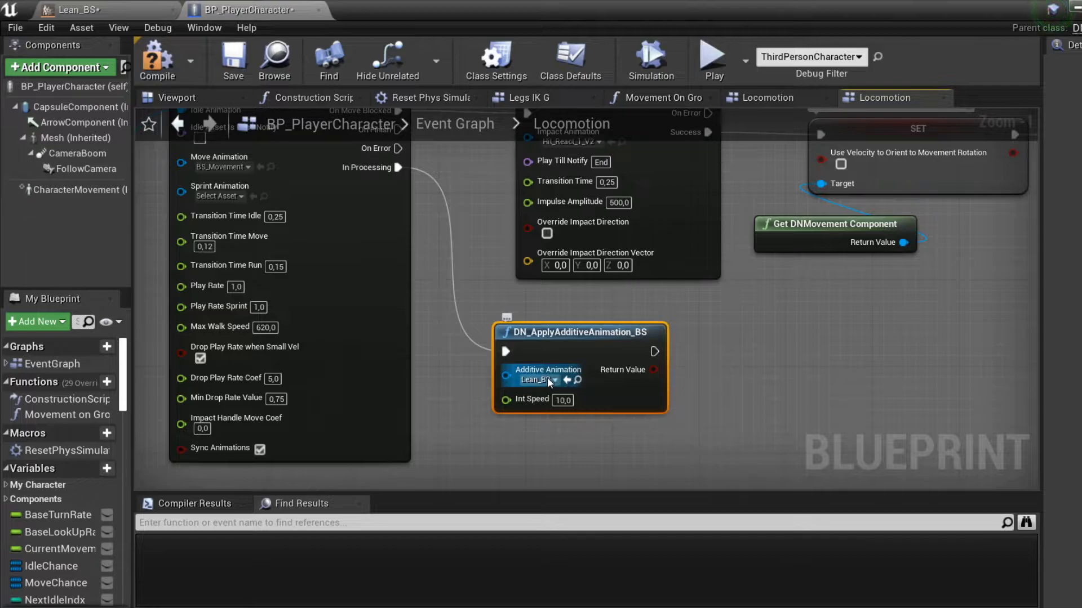
mouse_move(571, 331)
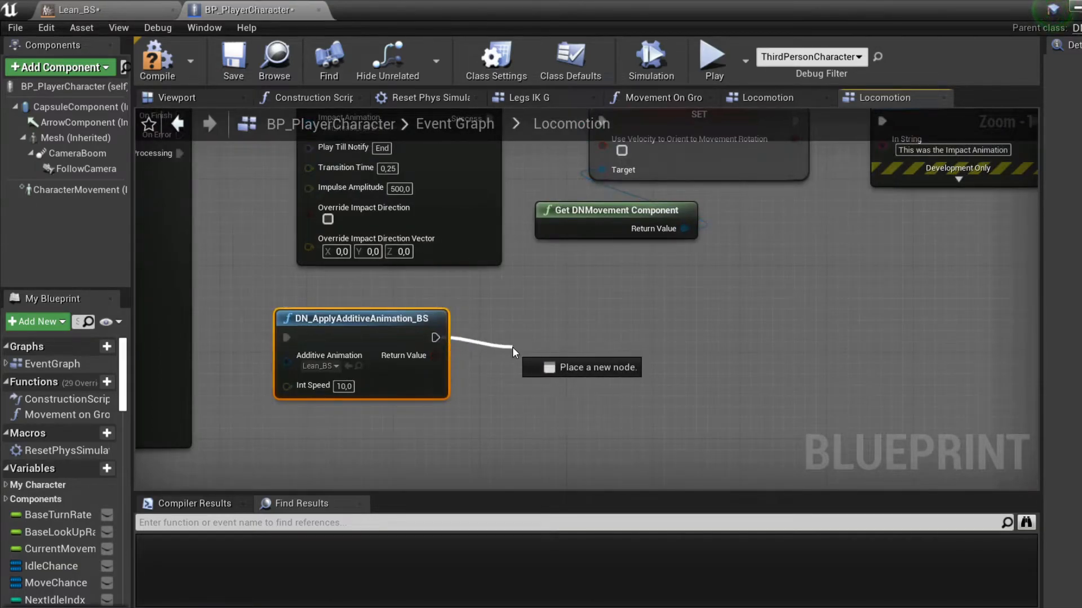
text(calcula)
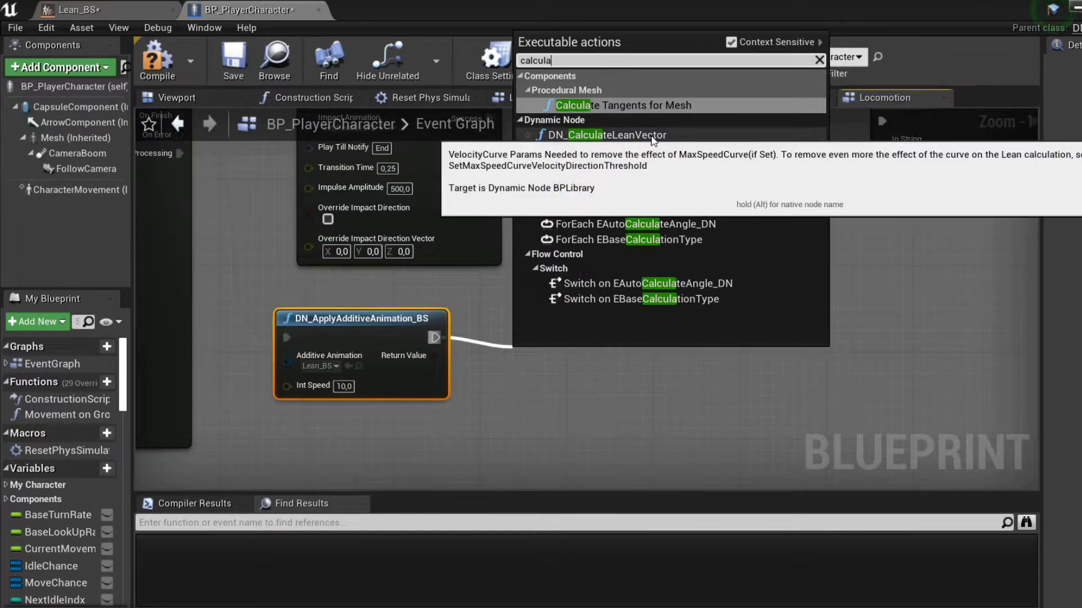
click(610, 134)
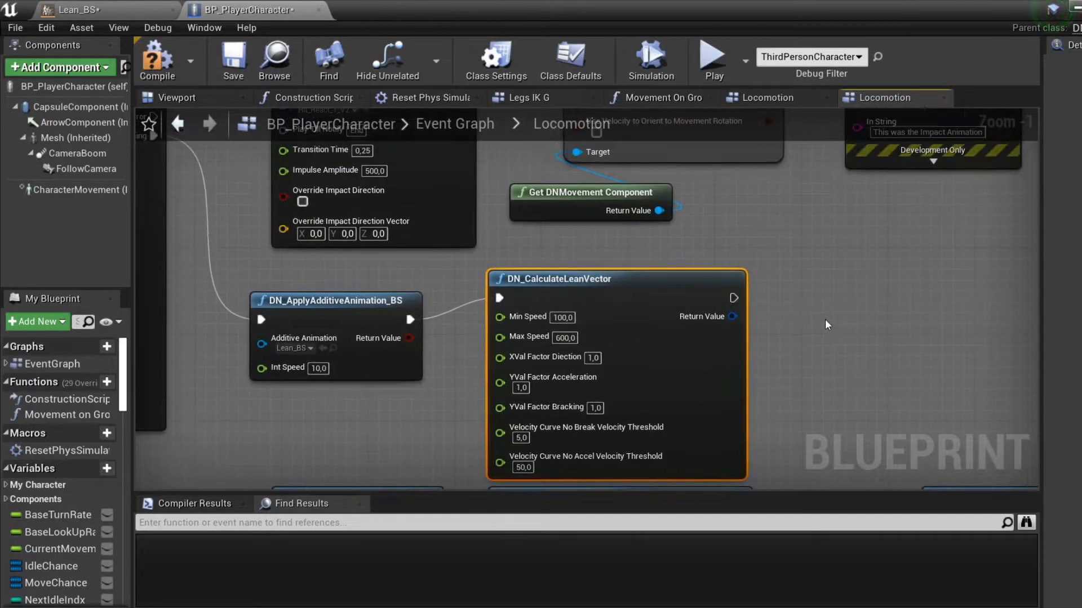
mouse_move(683, 339)
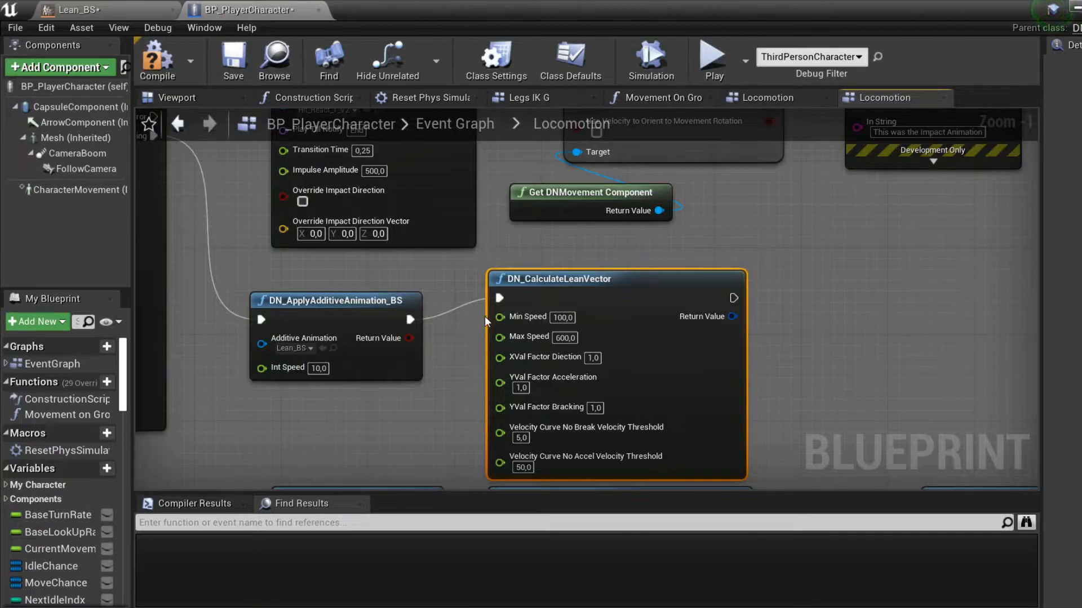
Step: Keep Min Speed 100 and set Max Speed to 200 on DN_CalculateLeanVector, returning to Lean_BS
click(562, 317)
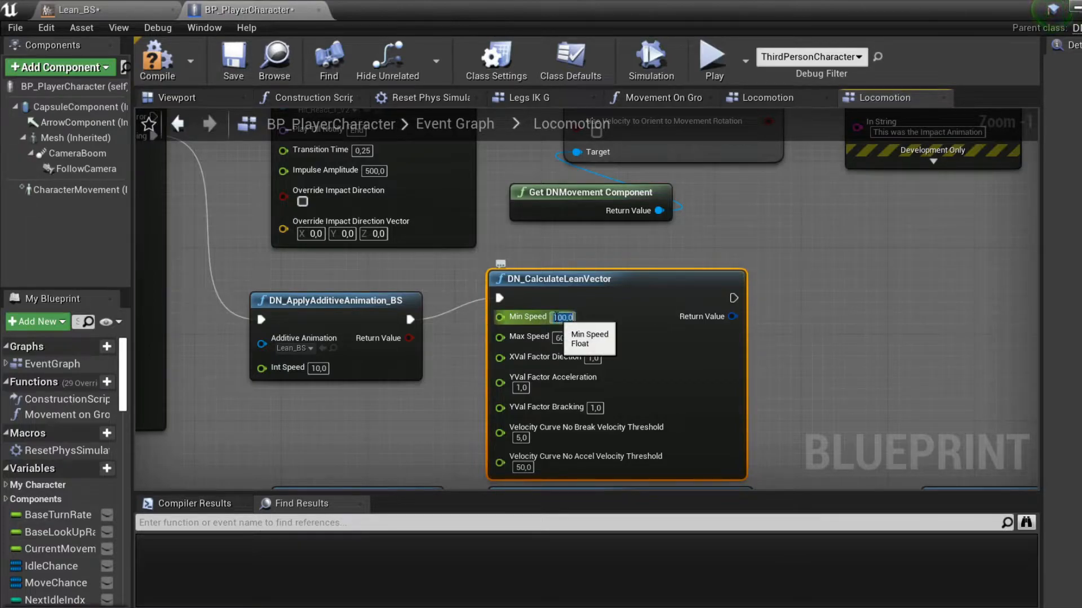
click(559, 337)
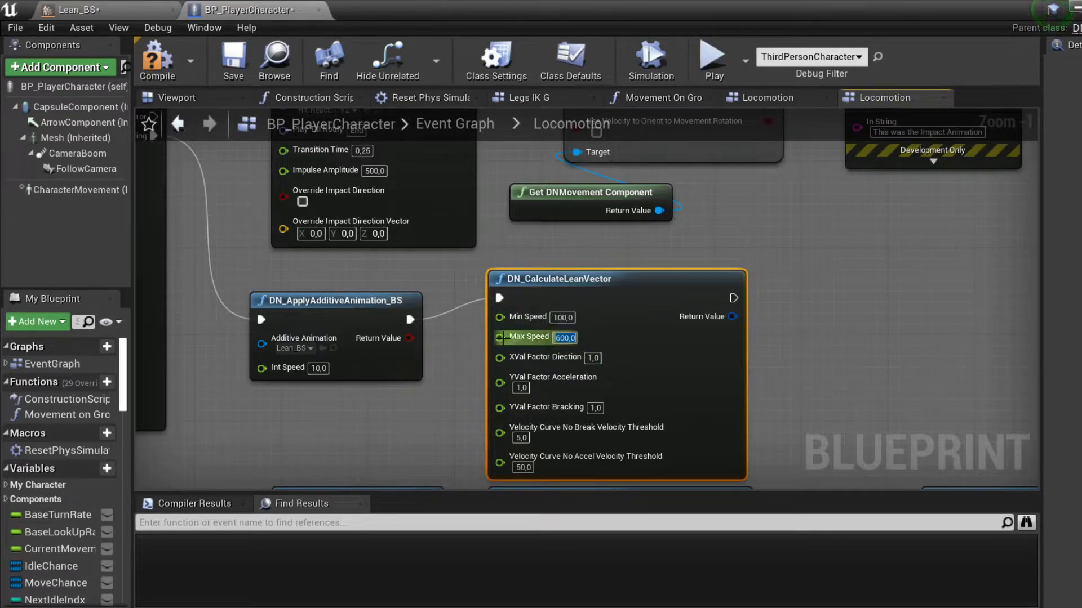
text(0)
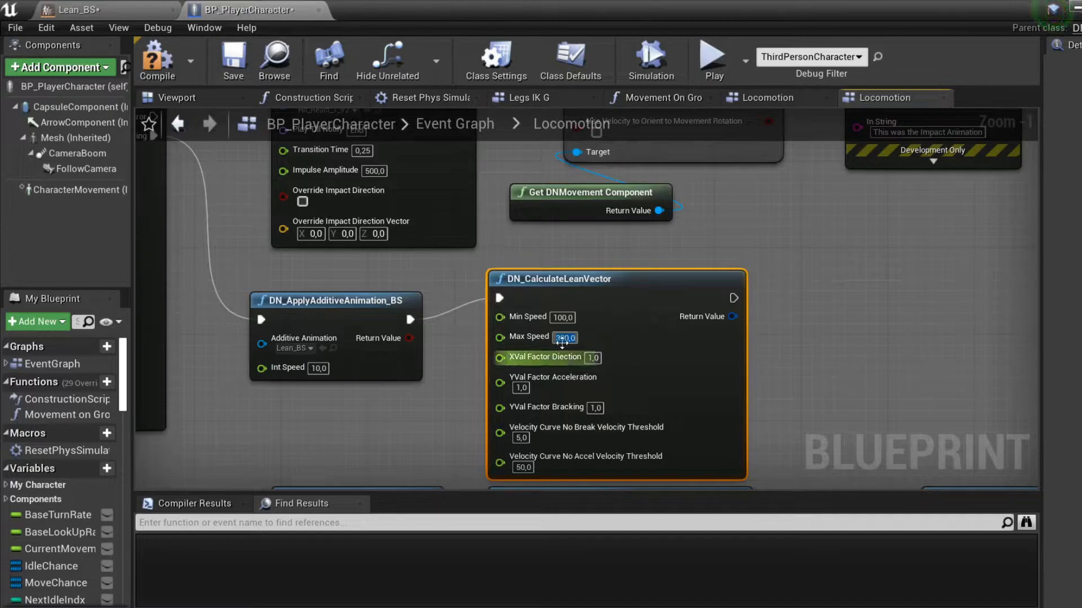
text(2)
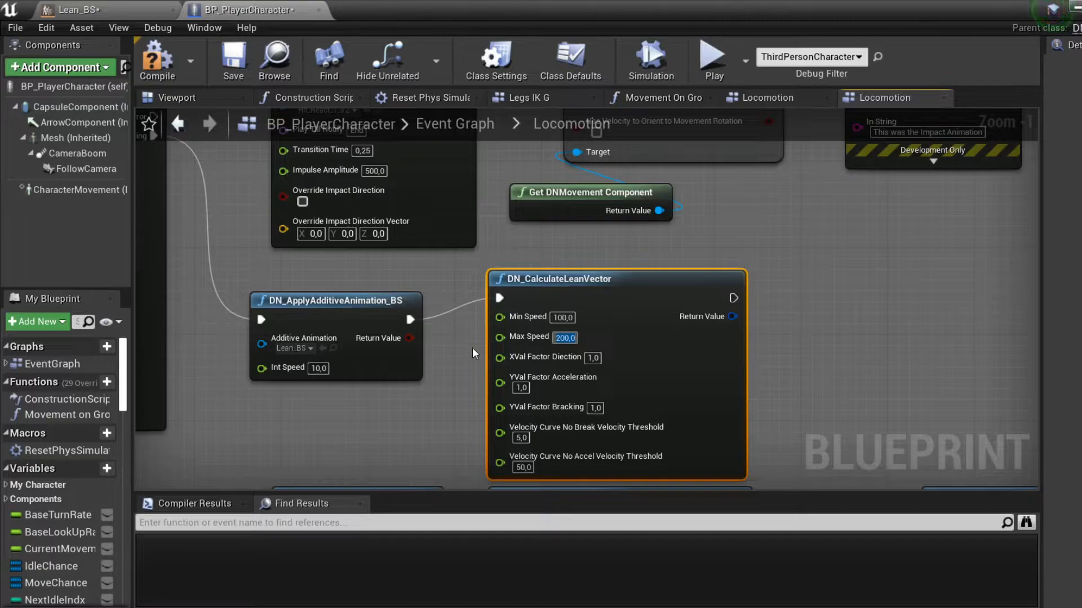
mouse_move(467, 338)
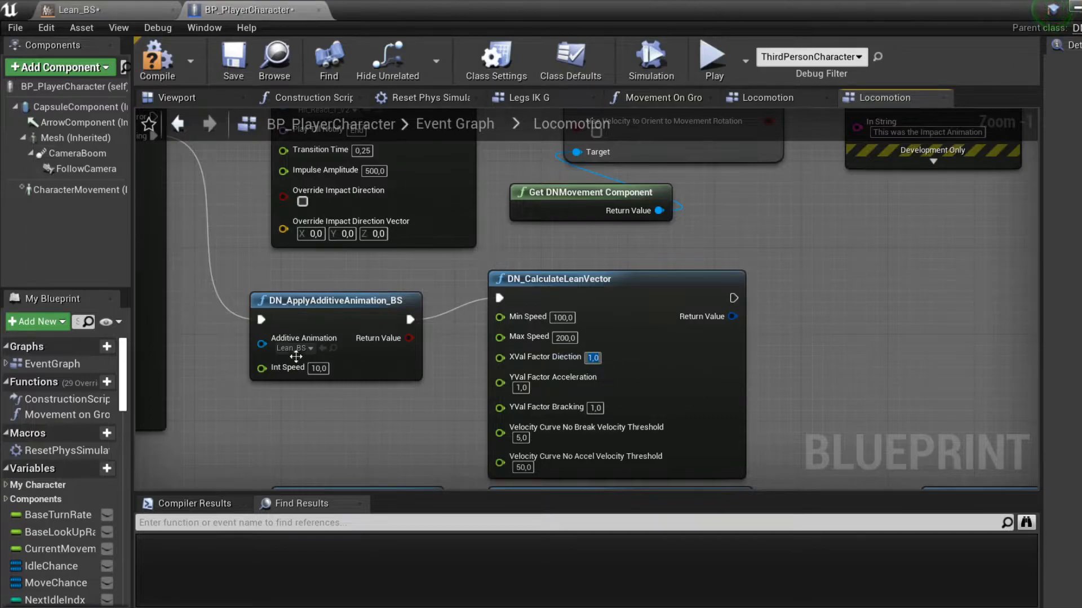
mouse_move(737, 236)
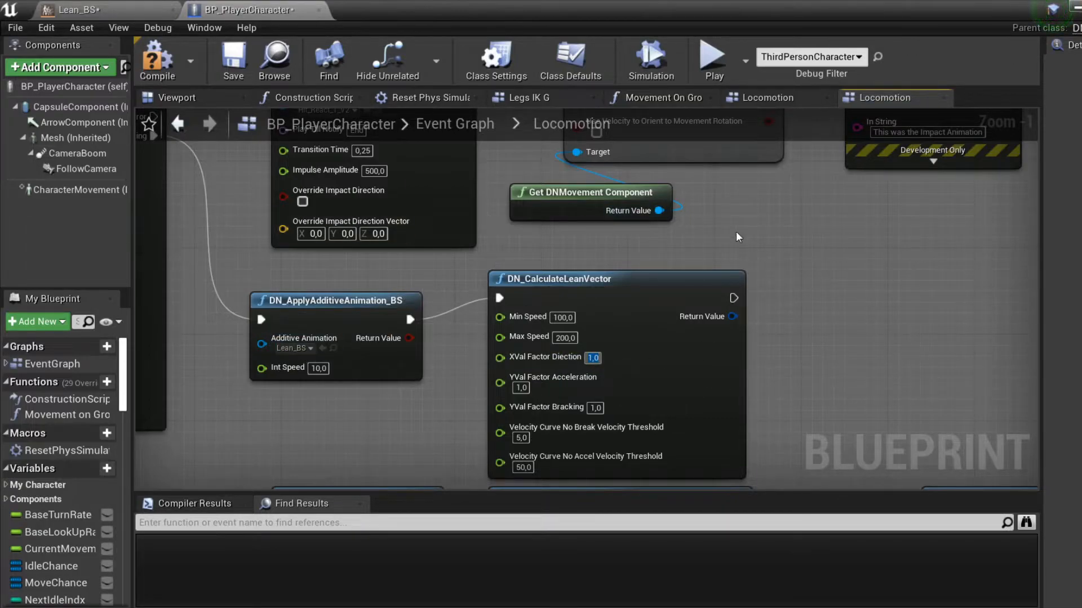
mouse_move(618, 414)
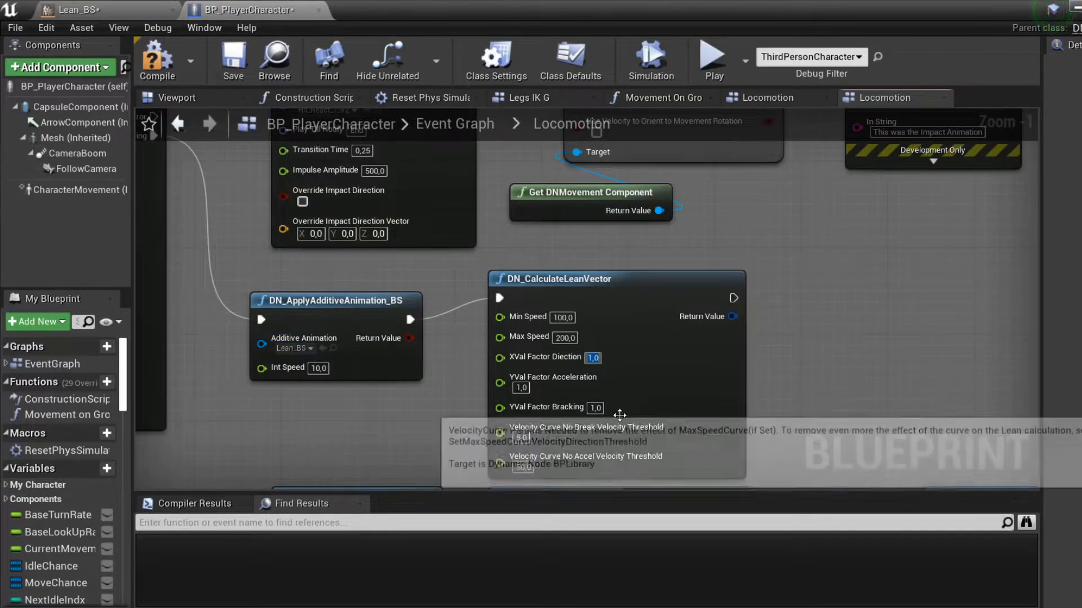
click(76, 10)
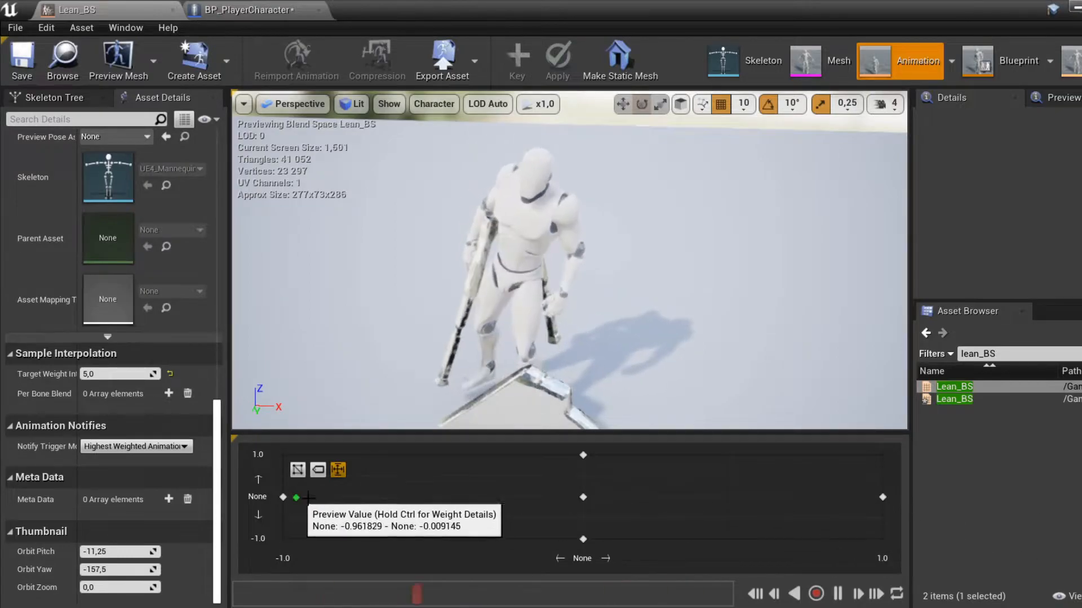
click(245, 10)
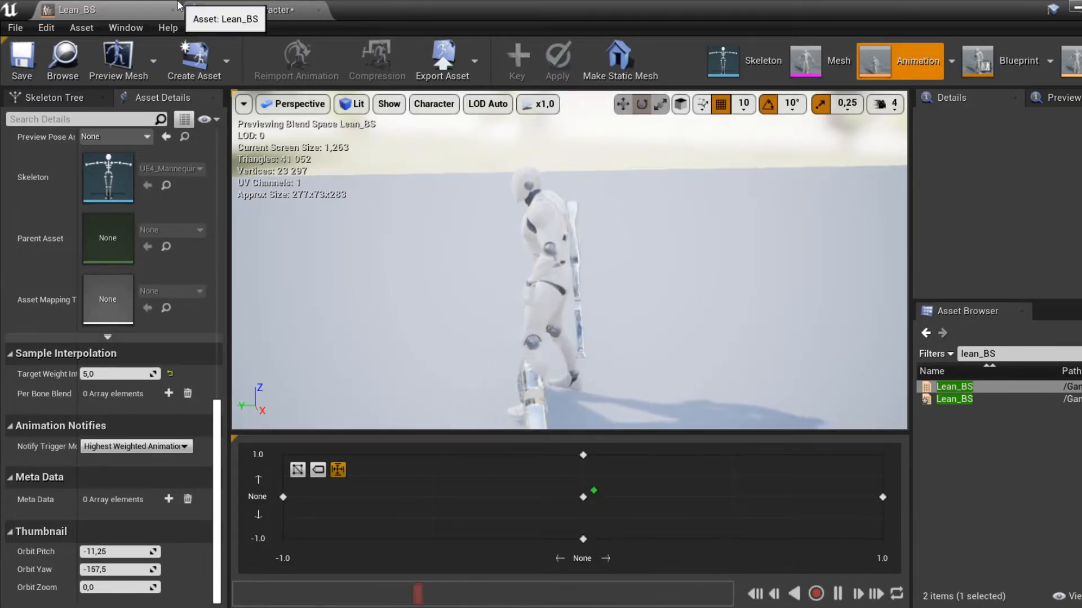
click(244, 10)
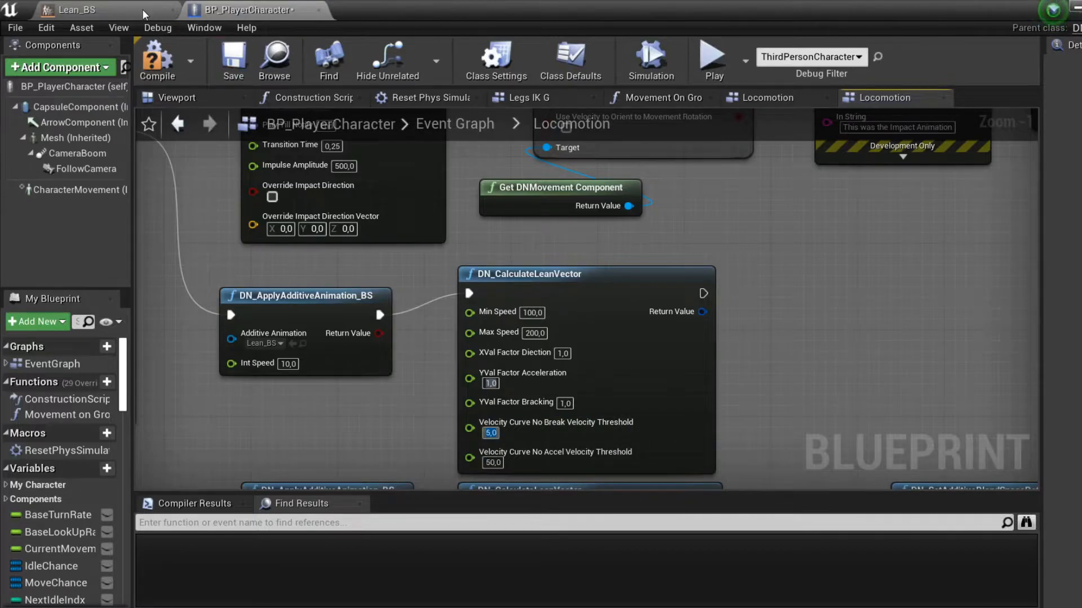
click(75, 10)
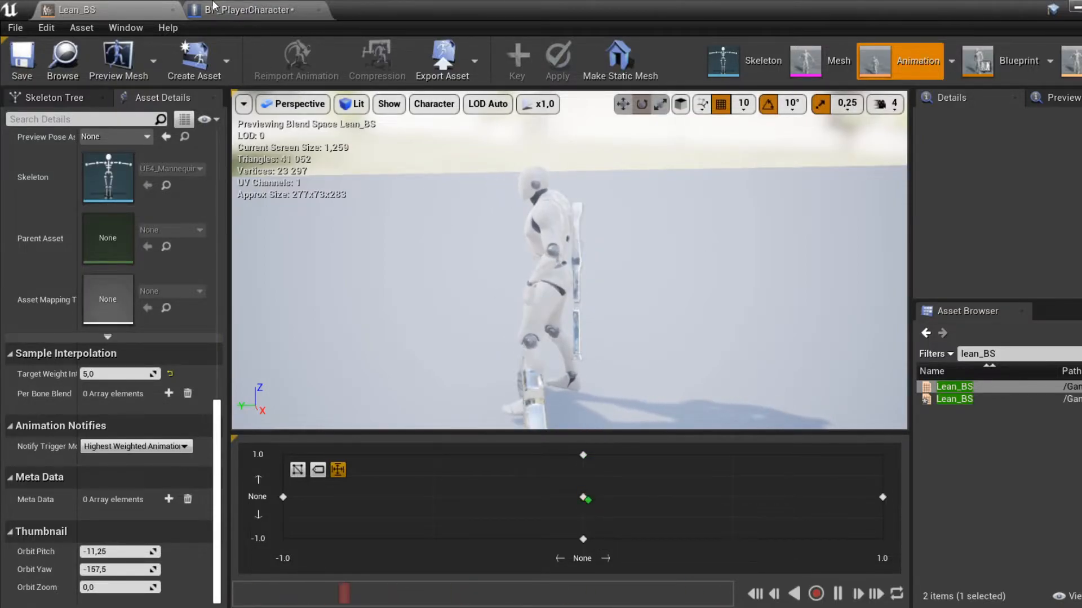
click(248, 10)
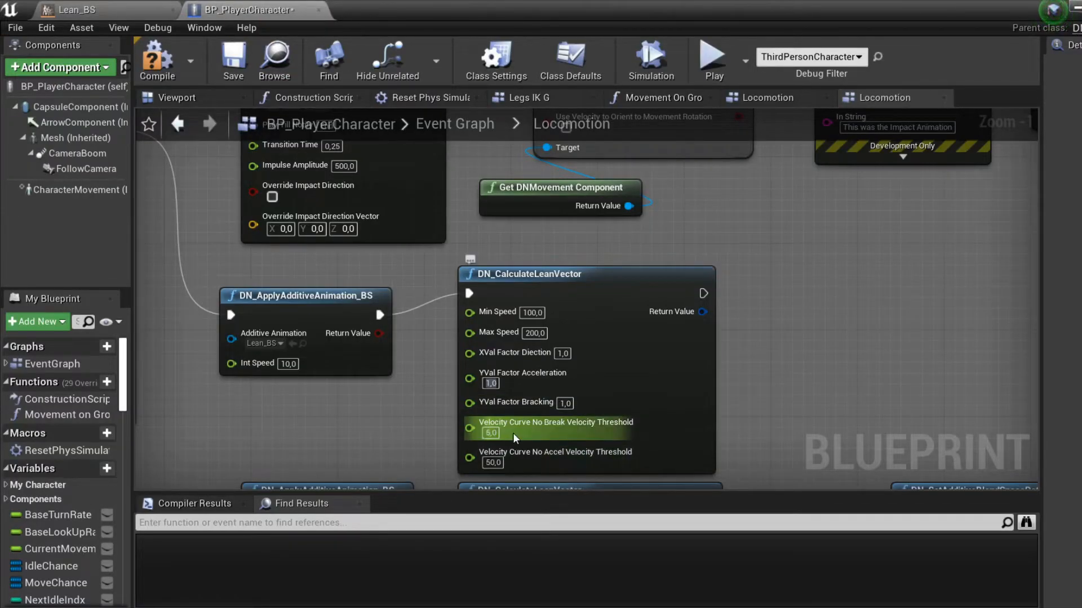
mouse_move(471, 431)
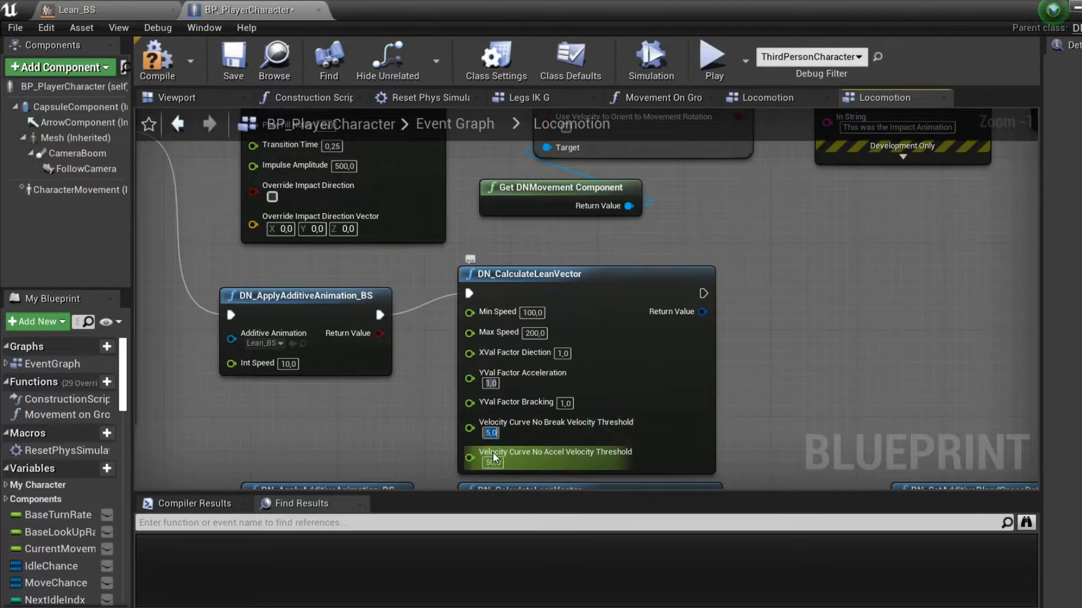
text(50.0)
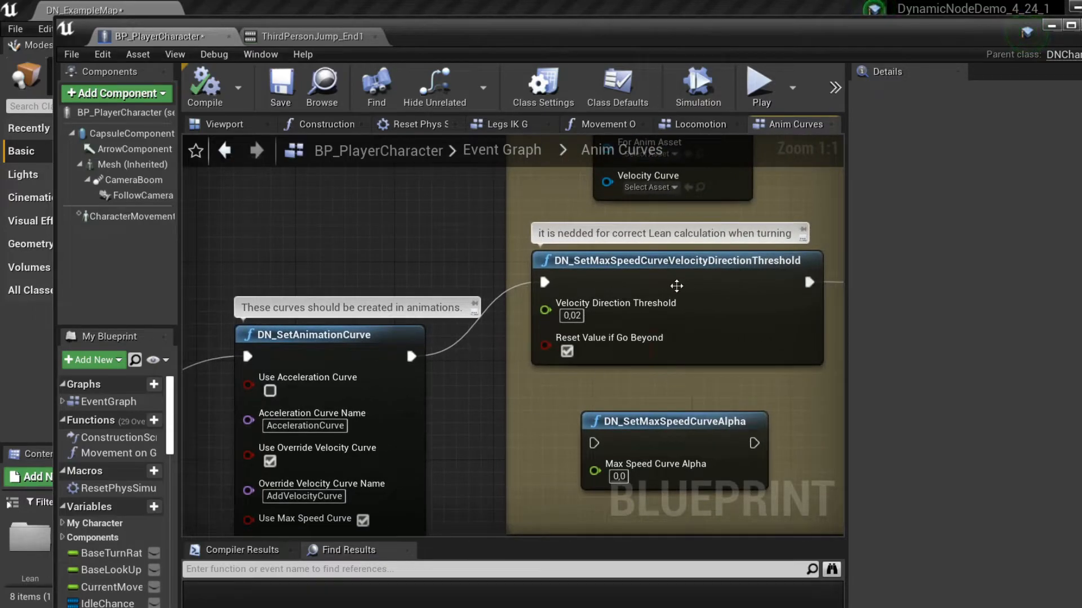
drag(676, 287, 545, 296)
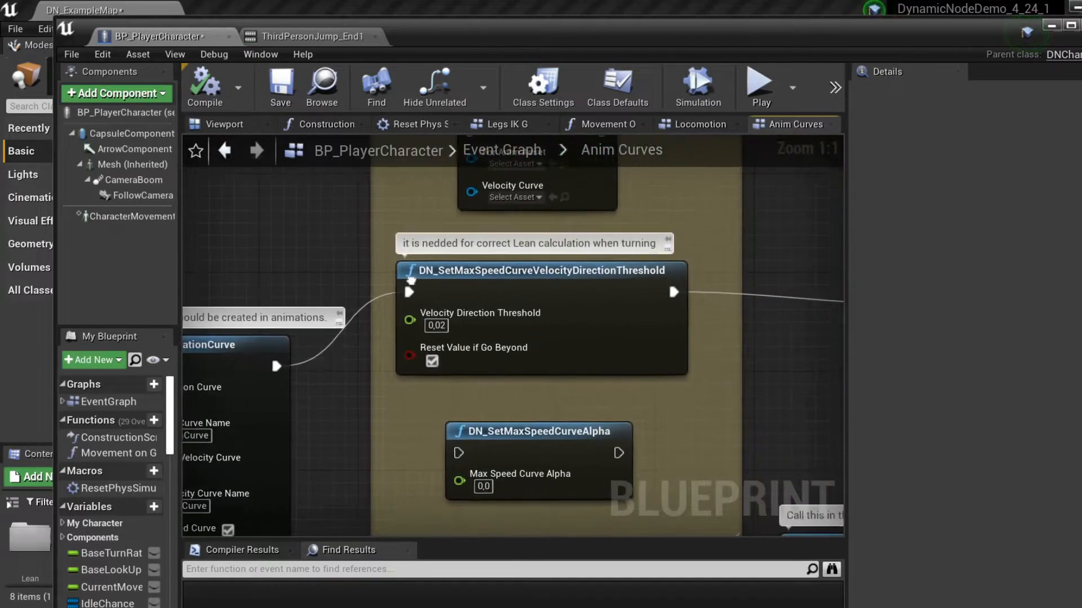
click(436, 326)
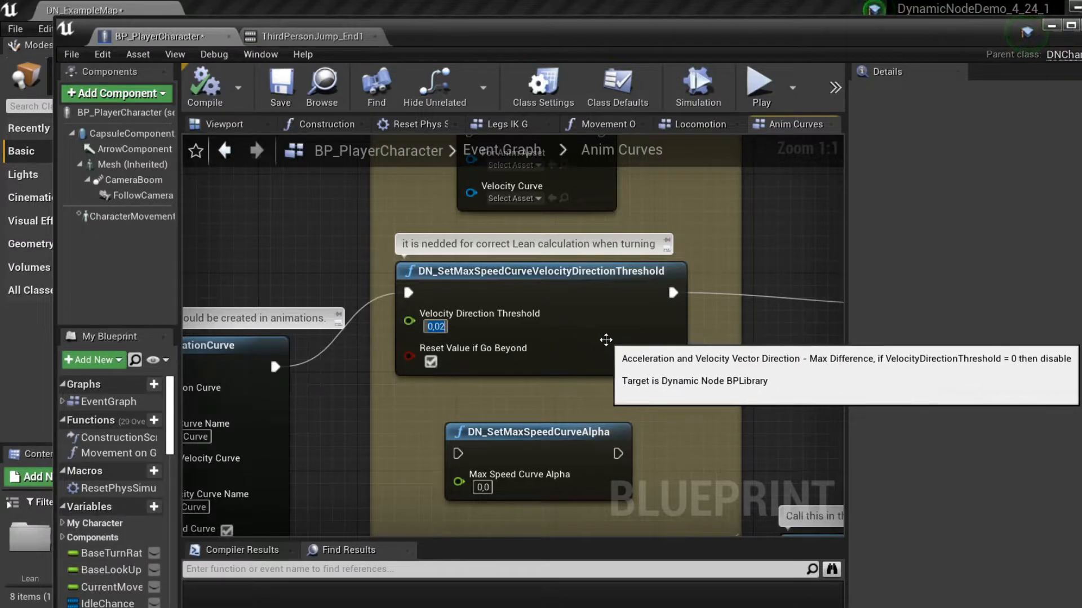
mouse_move(702, 364)
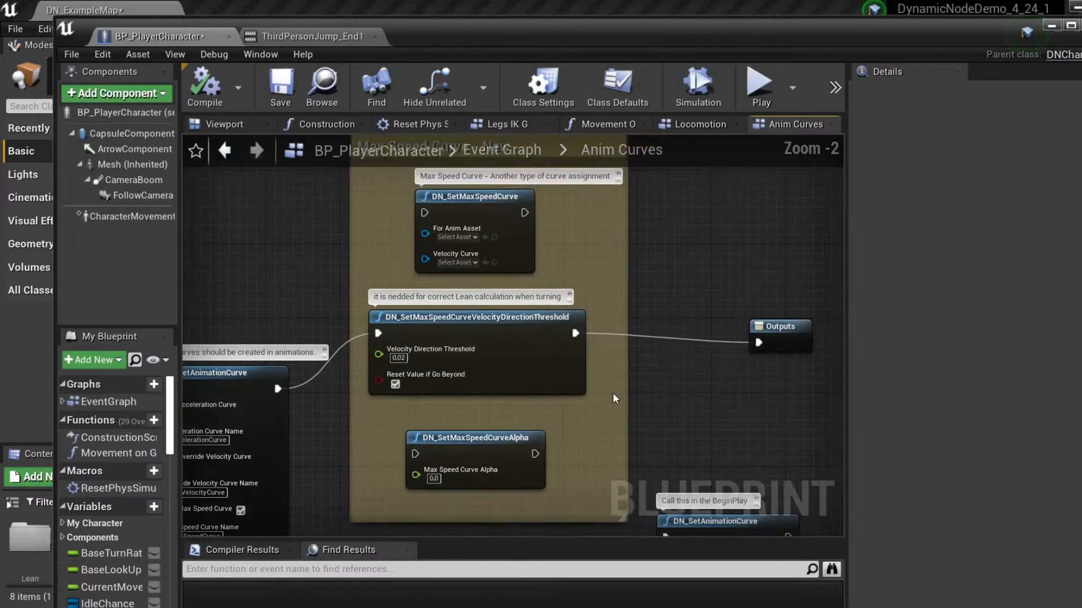
scroll(up, 3)
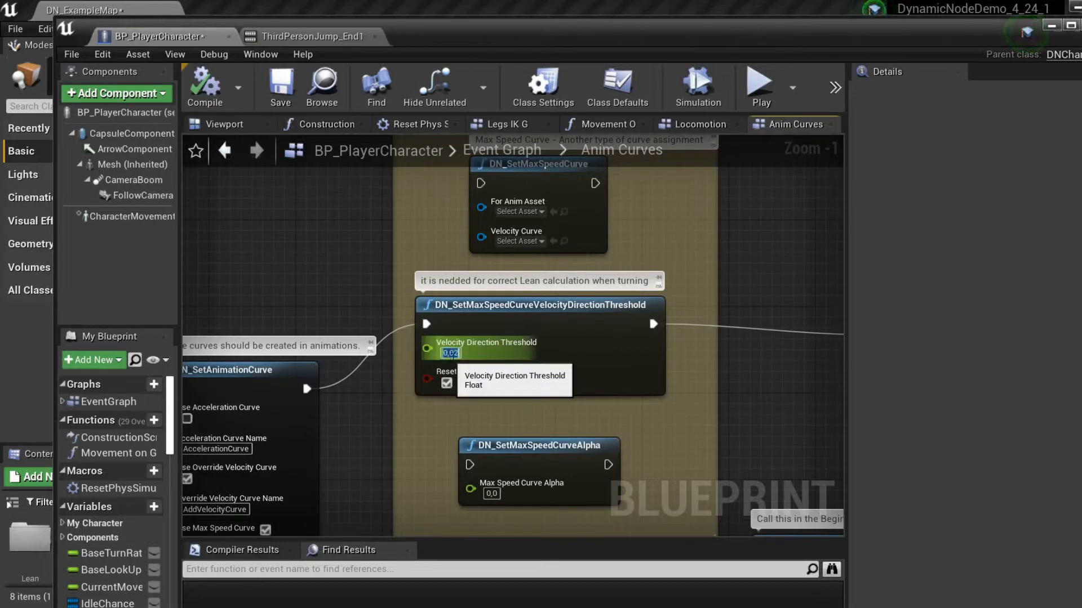
mouse_move(687, 361)
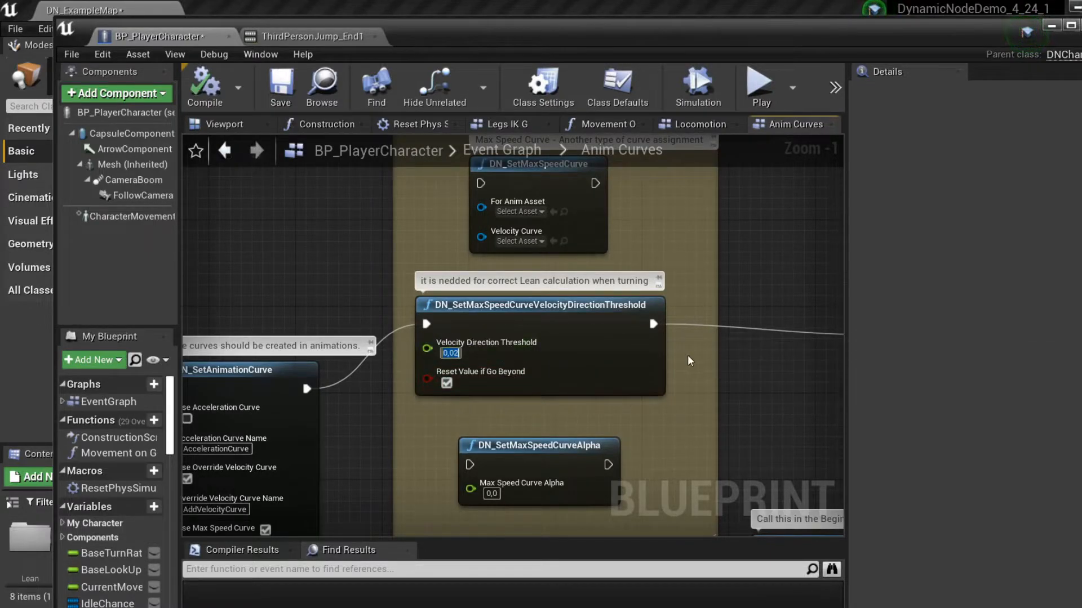
mouse_move(493, 470)
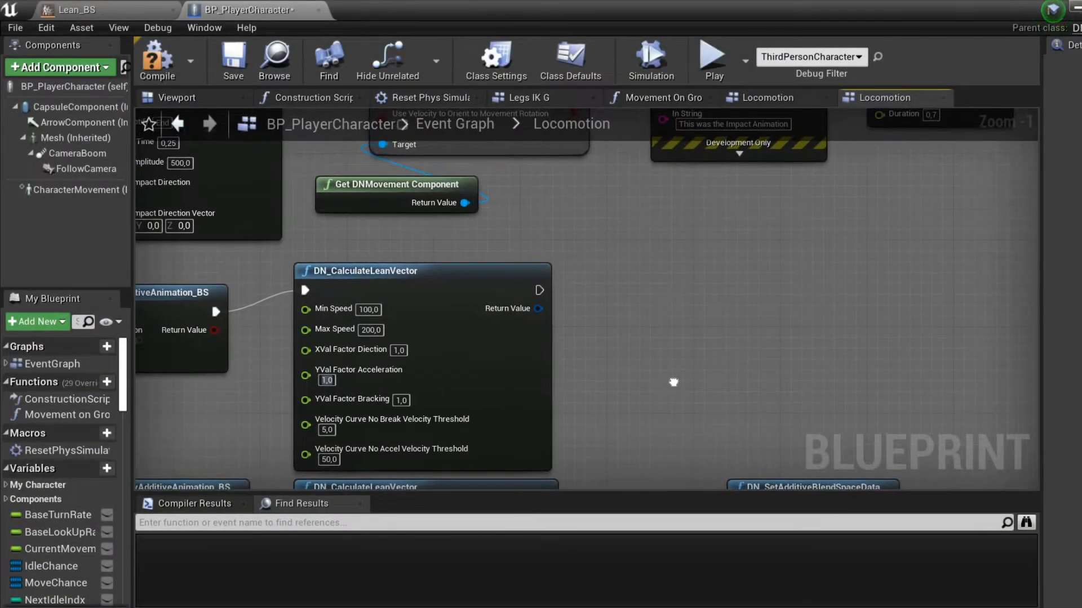
Step: Add DN_SetAdditiveBlendSpaceData after the lean calculation and split its return value into X and Y
drag(540, 290, 597, 305)
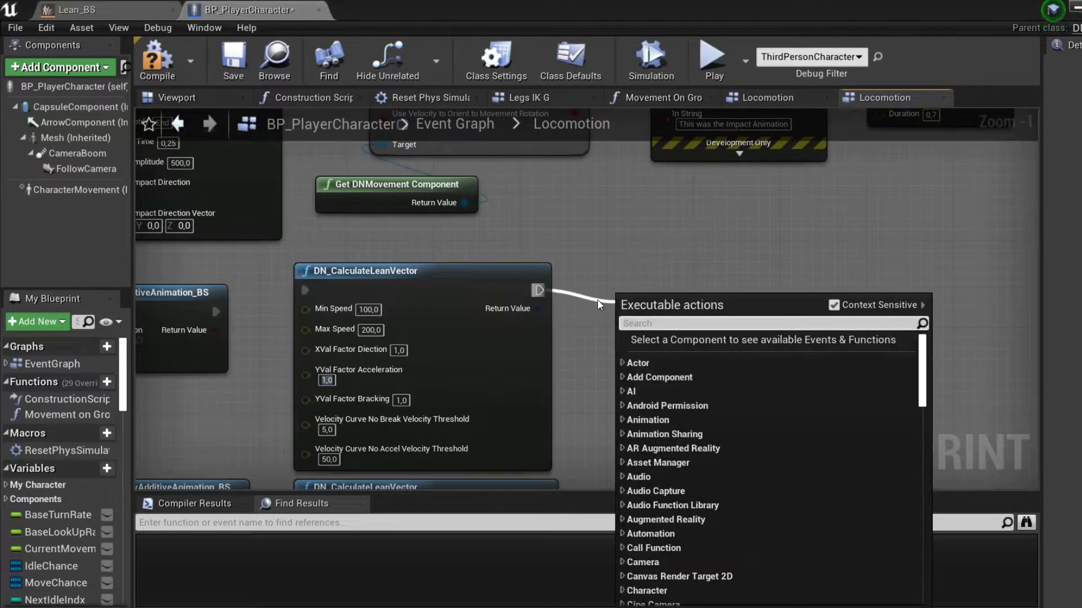
text(Addi)
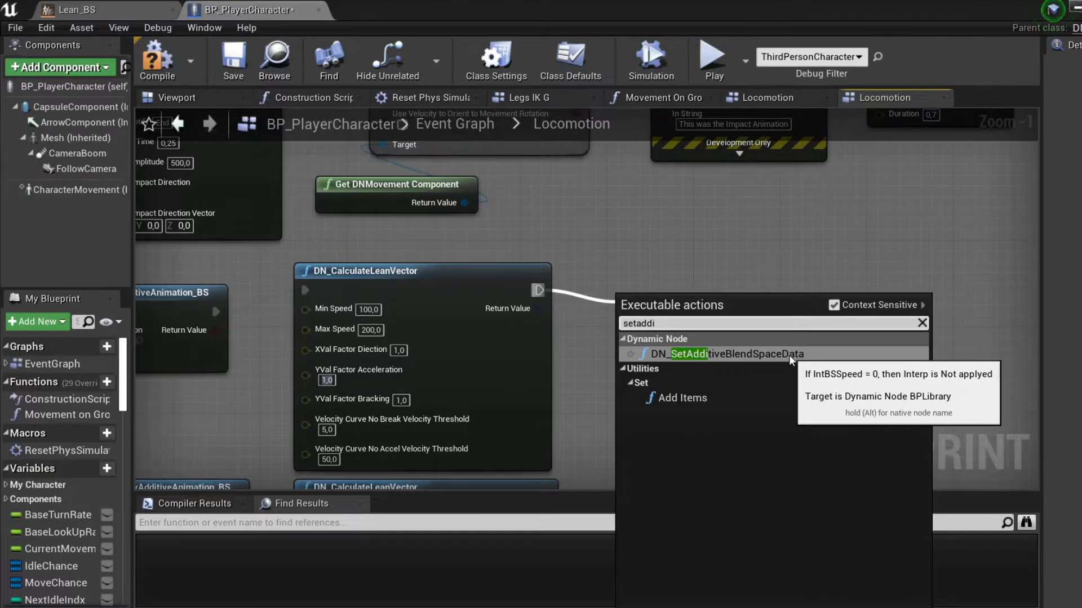
click(725, 354)
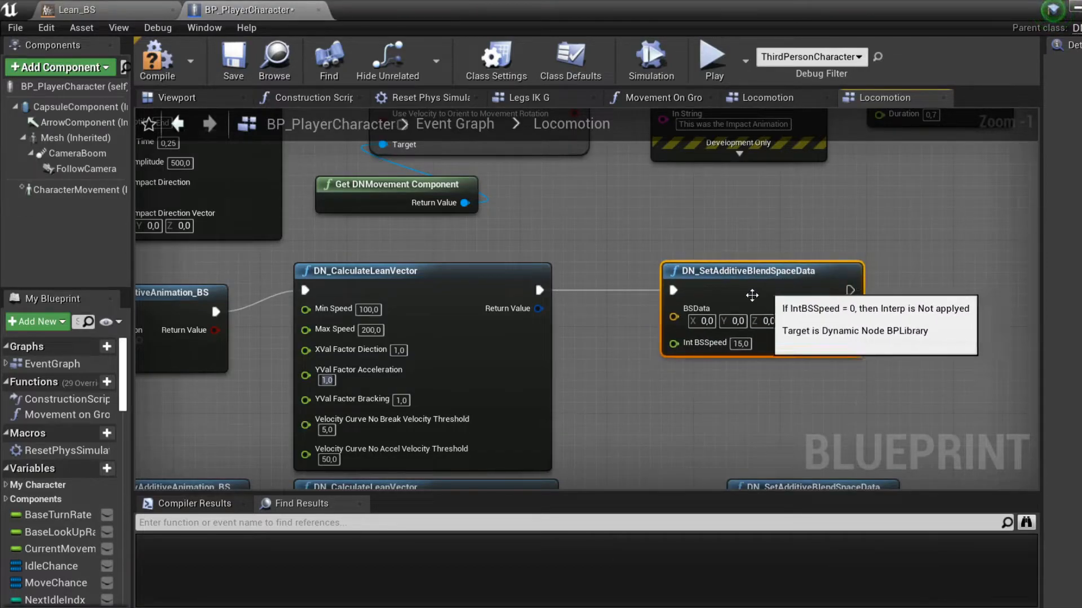
right_click(539, 309)
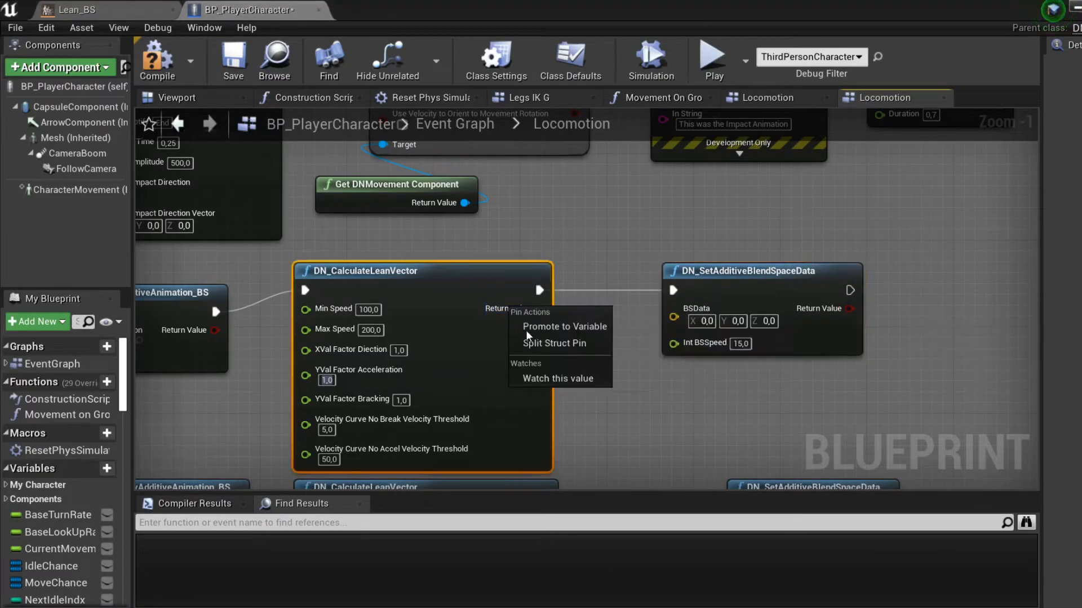
click(554, 342)
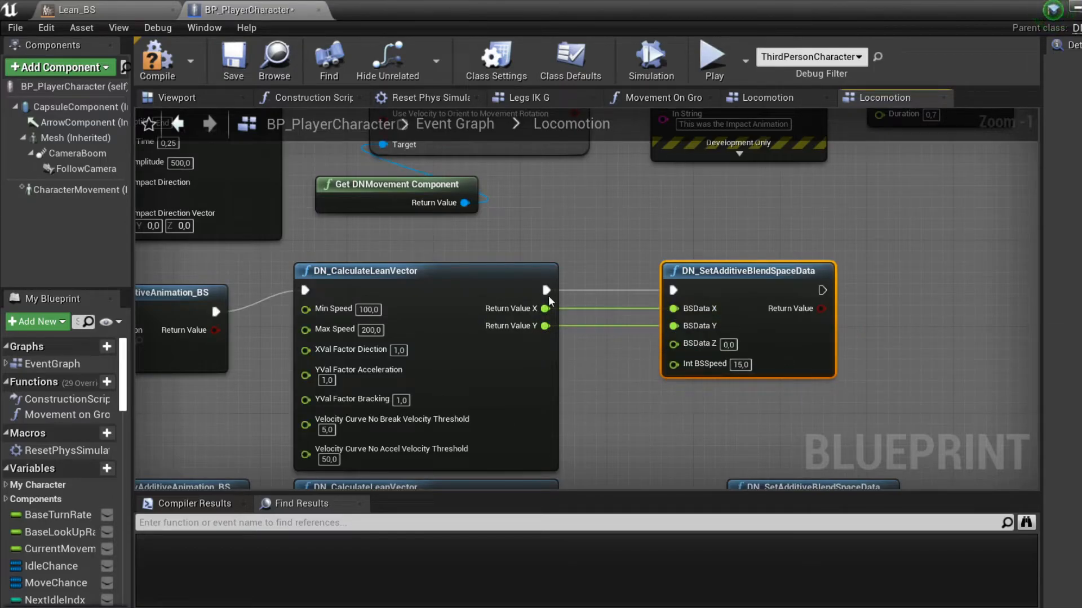
mouse_move(703, 363)
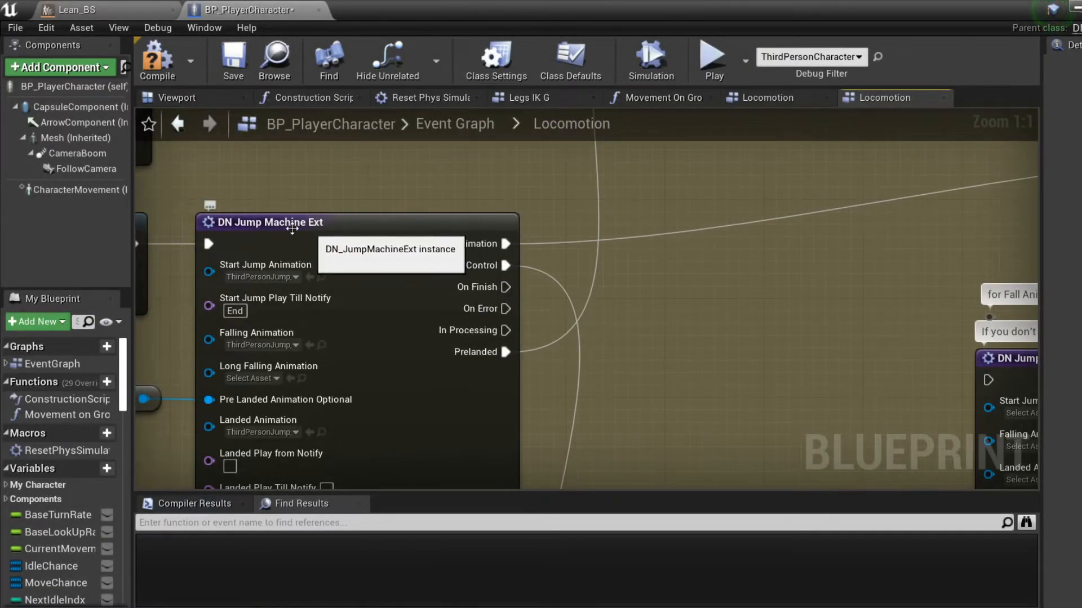
Step: Feed DN Jump Machine Ext's In Processing output into a DN_DisableAdditiveAnimation_BS node with Int Speed 10
click(290, 221)
text(disablea)
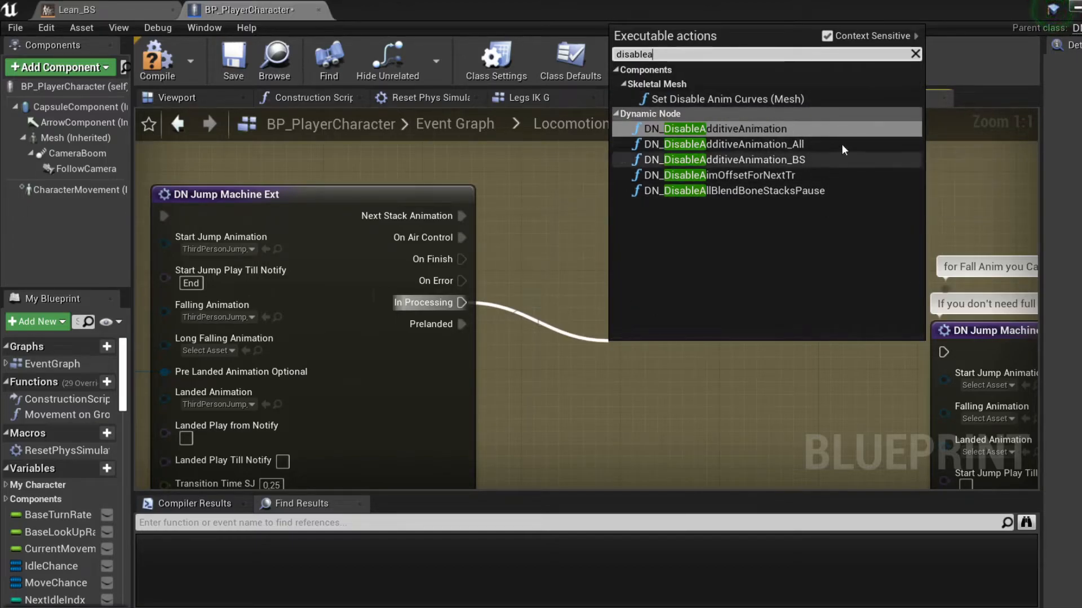
mouse_move(724, 159)
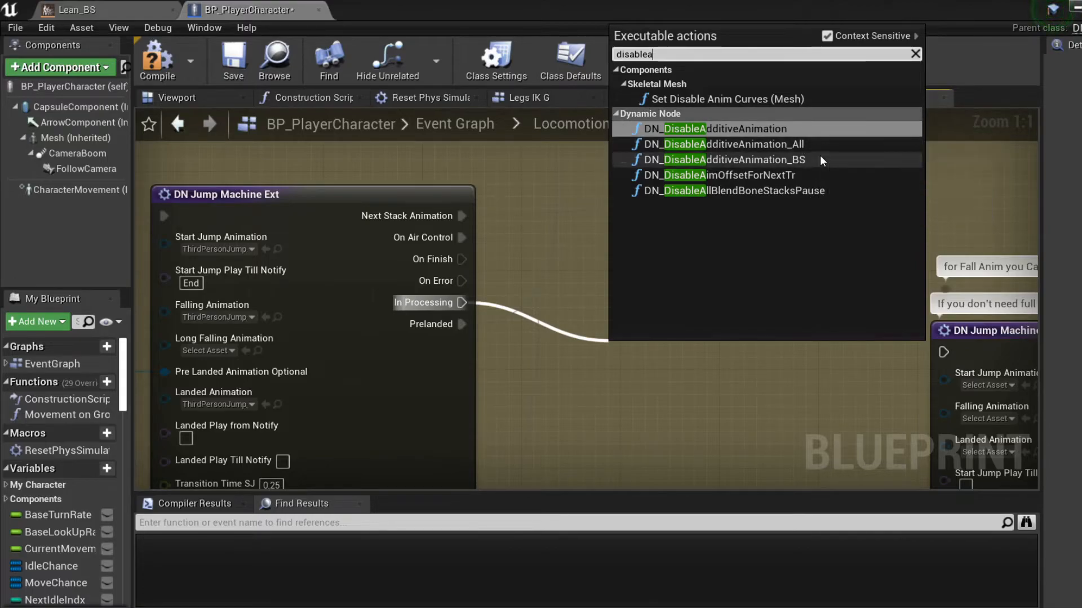
click(721, 159)
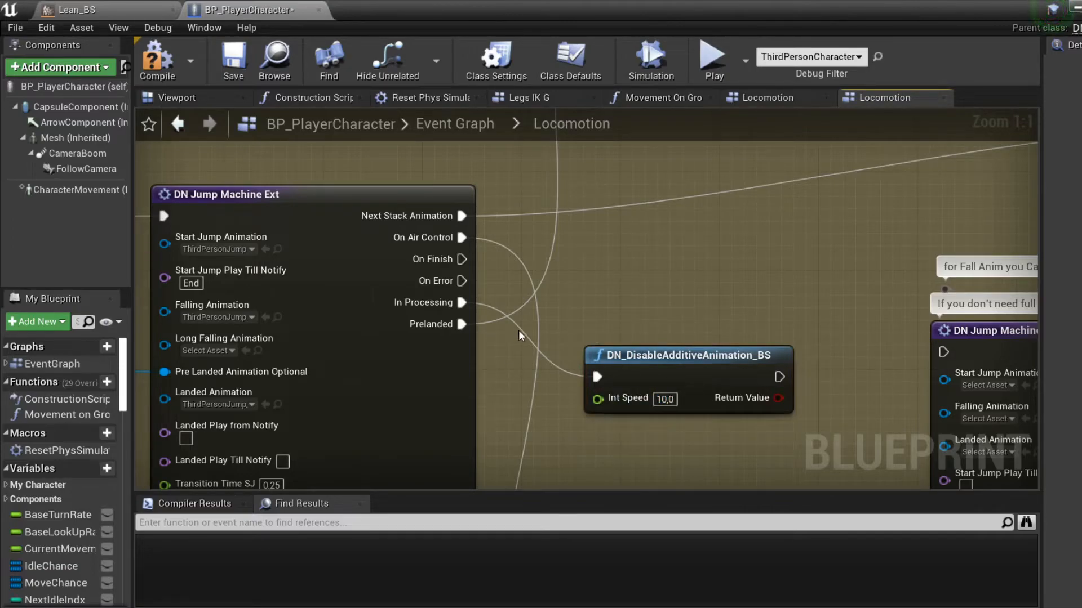
mouse_move(584, 449)
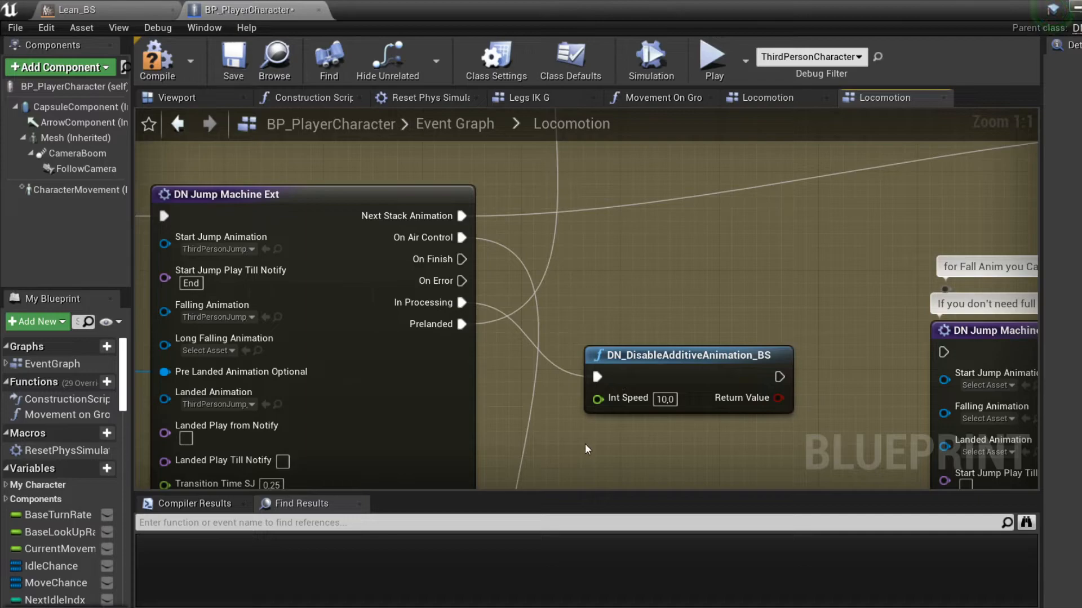
click(687, 355)
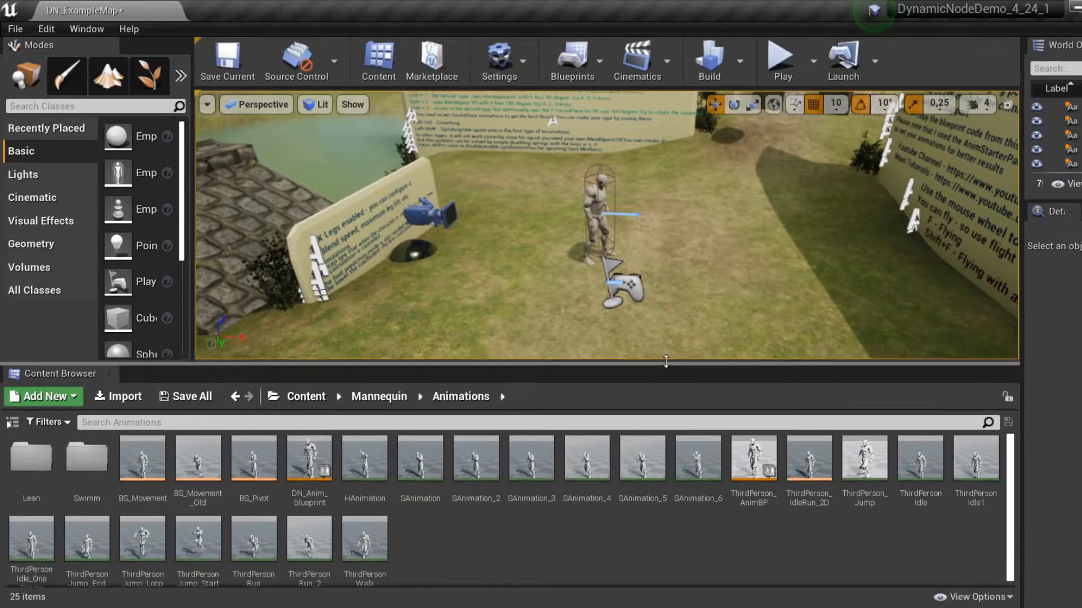
mouse_move(87, 539)
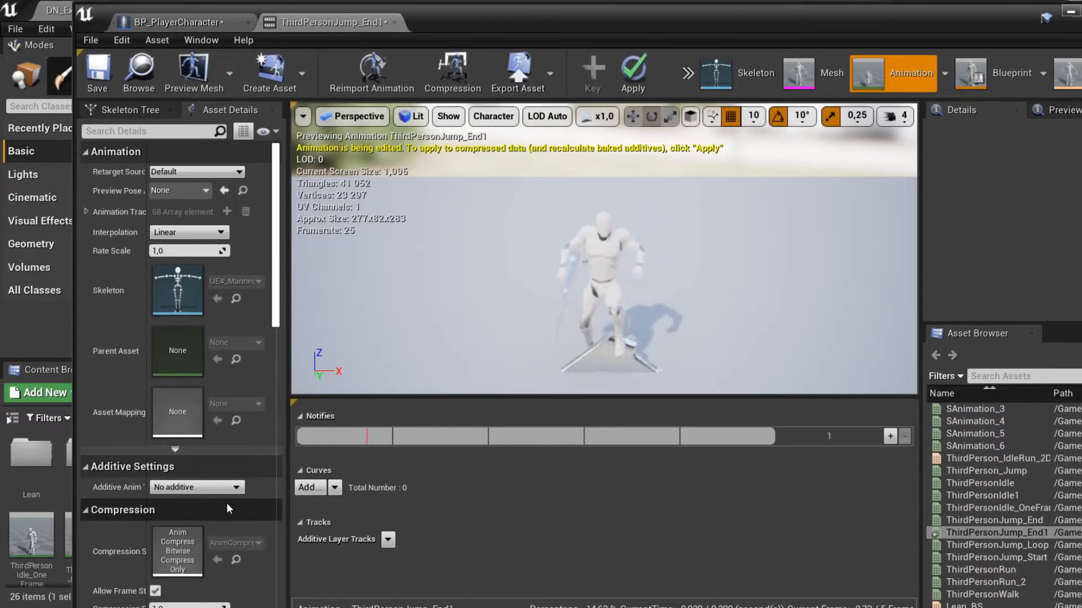
Step: Set ThirdPersonJump_End1 to Local Space additive with base pose from a selected ThirdPersonIdle frame
click(196, 487)
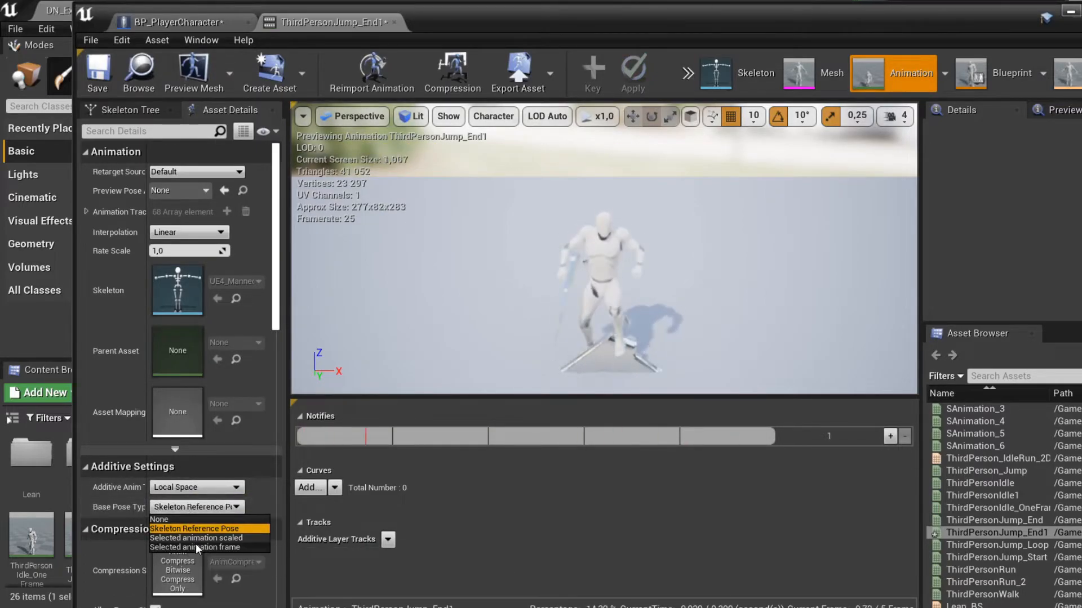
click(200, 547)
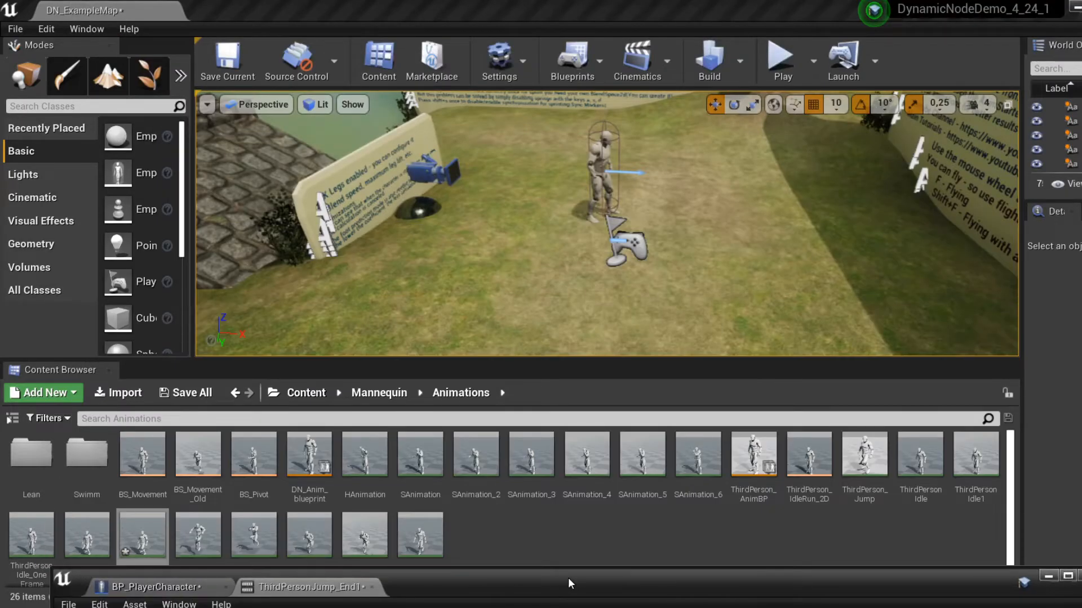
mouse_move(979, 544)
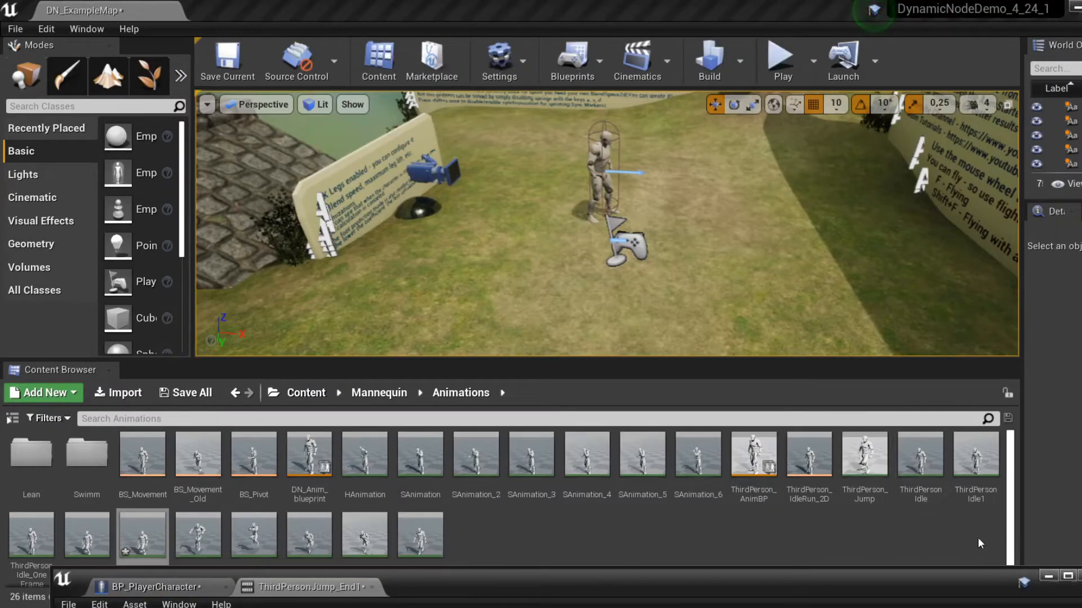
click(920, 453)
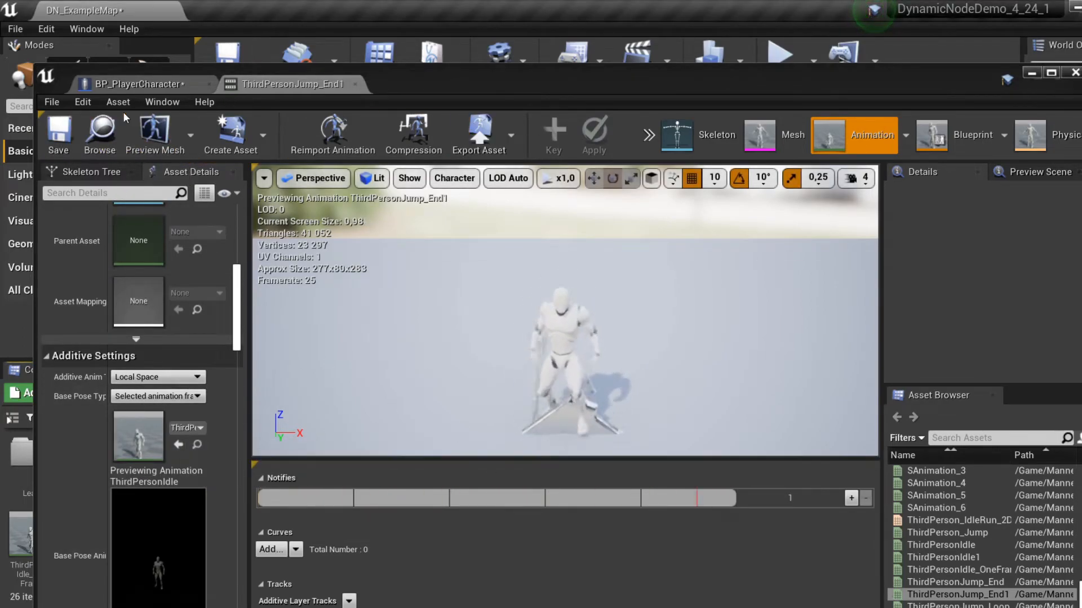
click(134, 84)
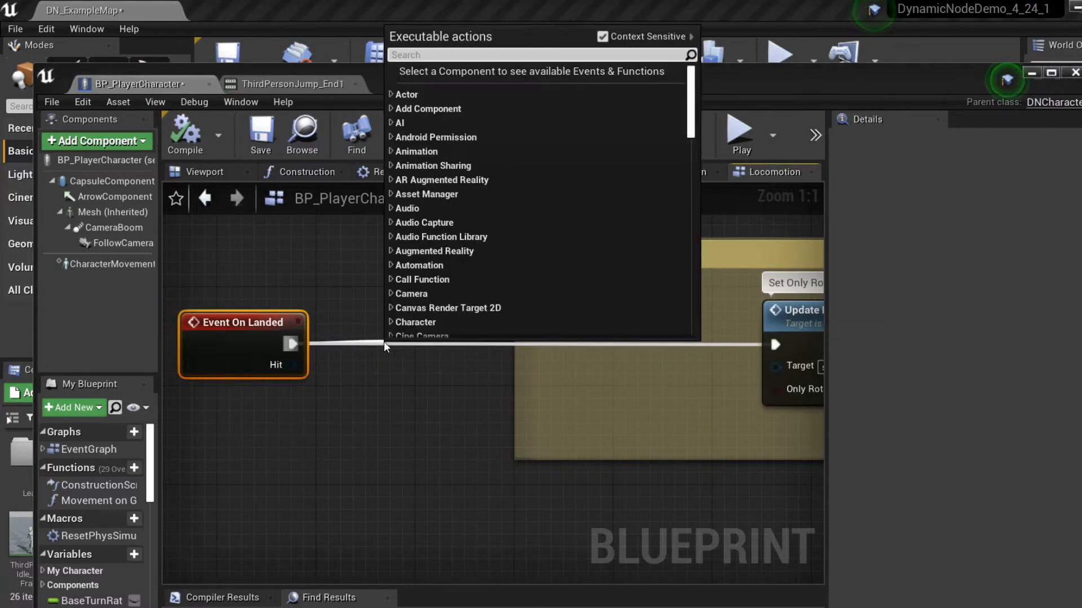
Step: Drive a DN_ApplyAdditiveAnimation node from Event On Landed with Play Once checked, then play the map
text(applyad)
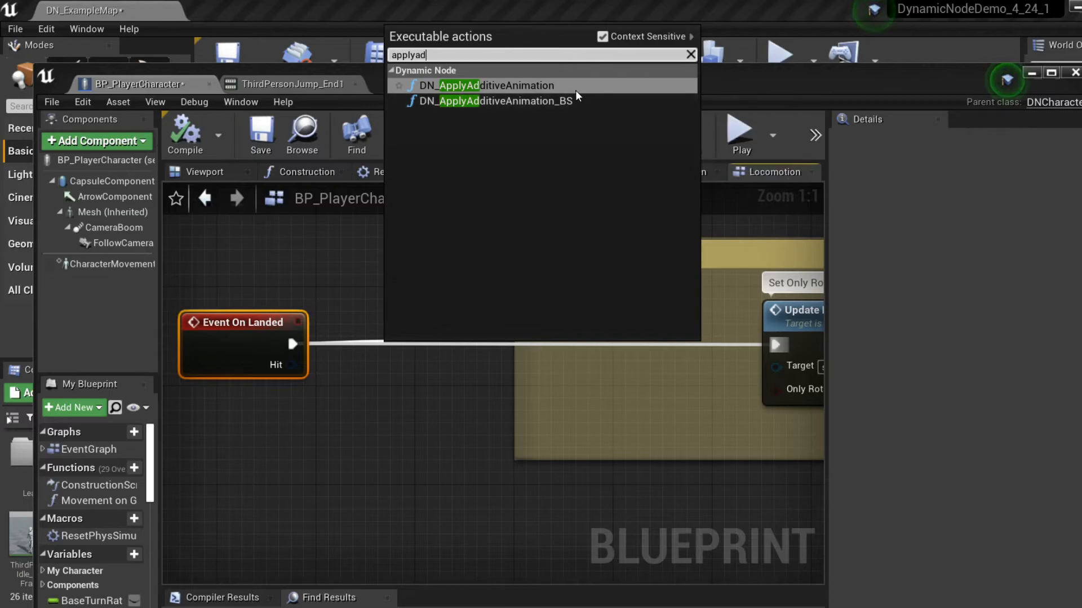
click(487, 84)
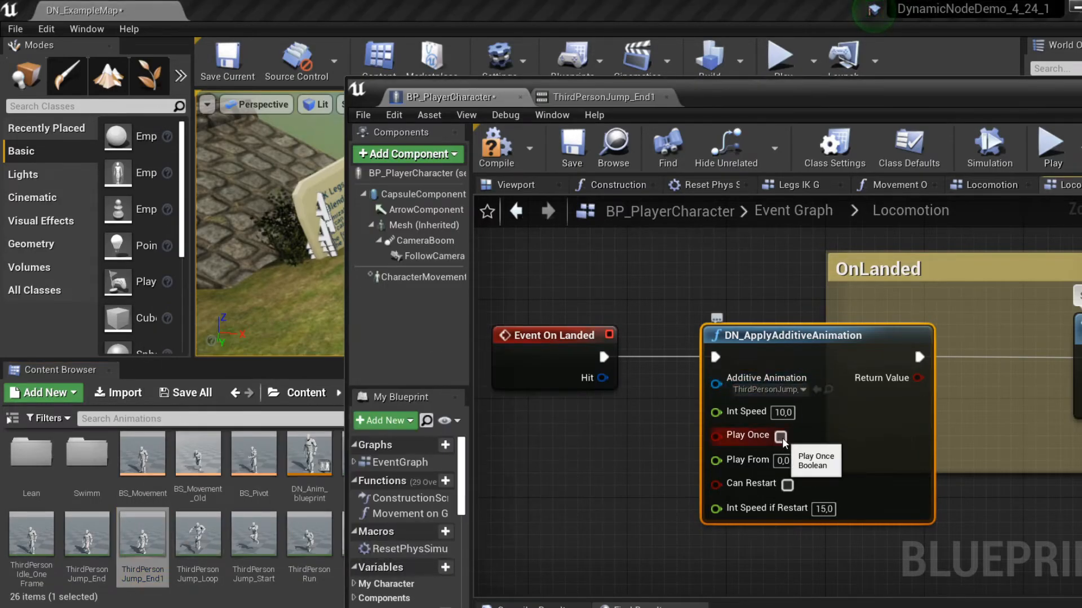
click(780, 434)
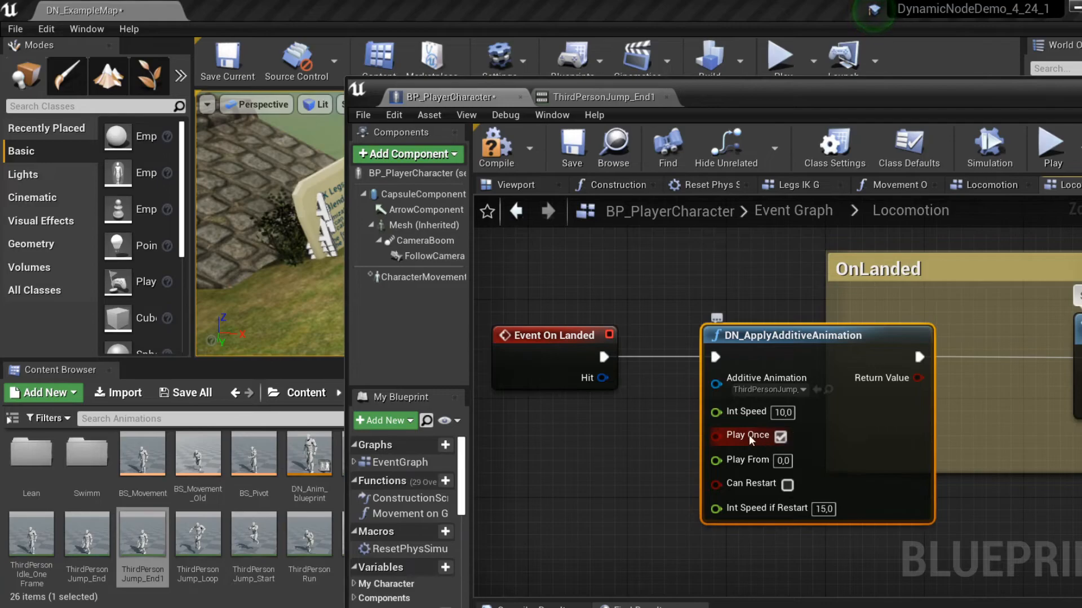
click(779, 436)
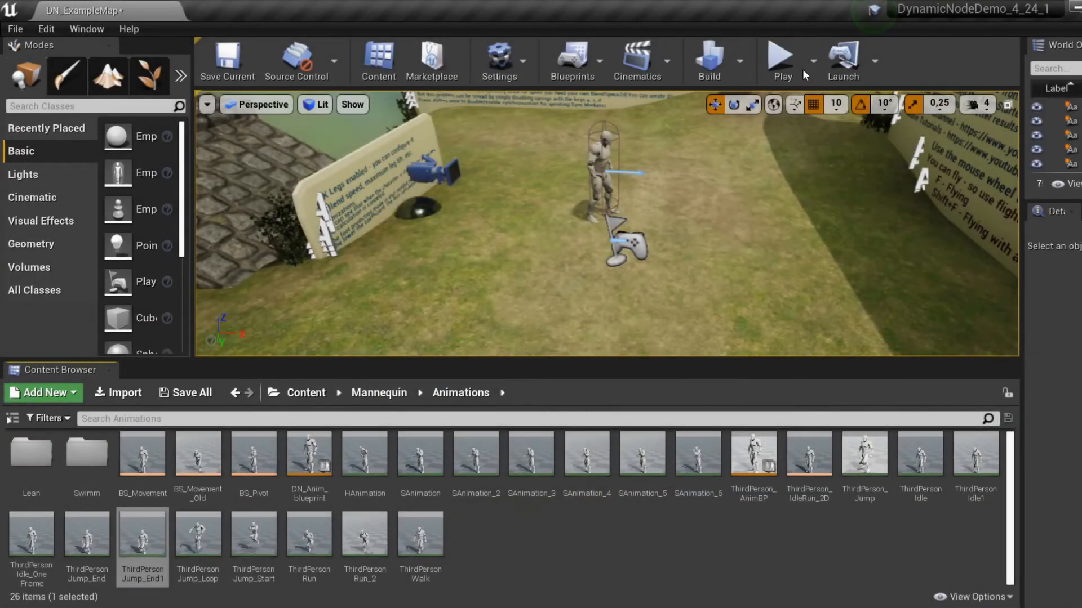
click(782, 61)
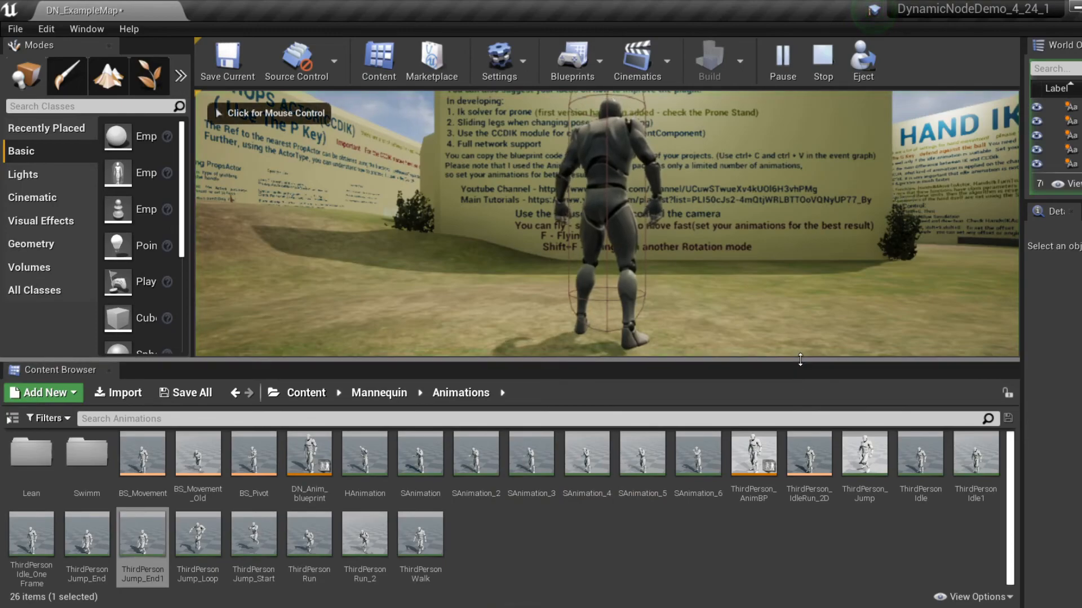